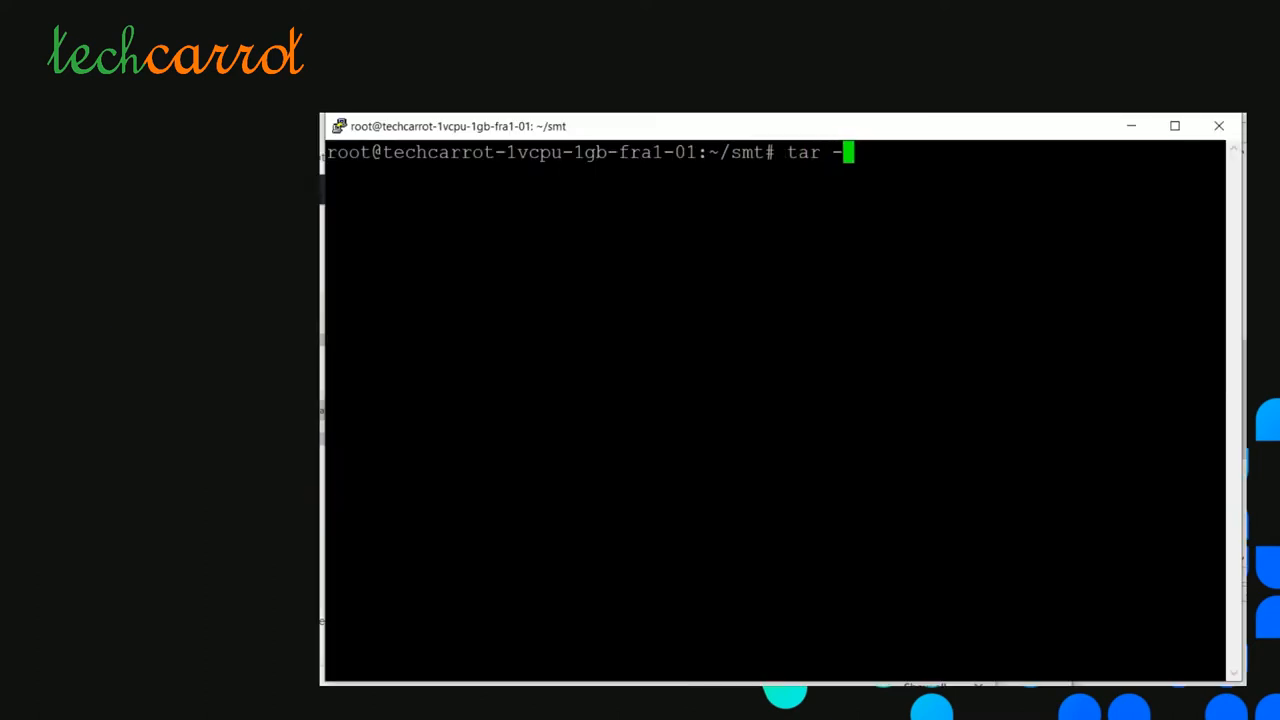
Step: Extract irstlm-5.80.08.tgz with tar -xzf and list the extracted and trunk contents
{"action": "type", "text": "x"}
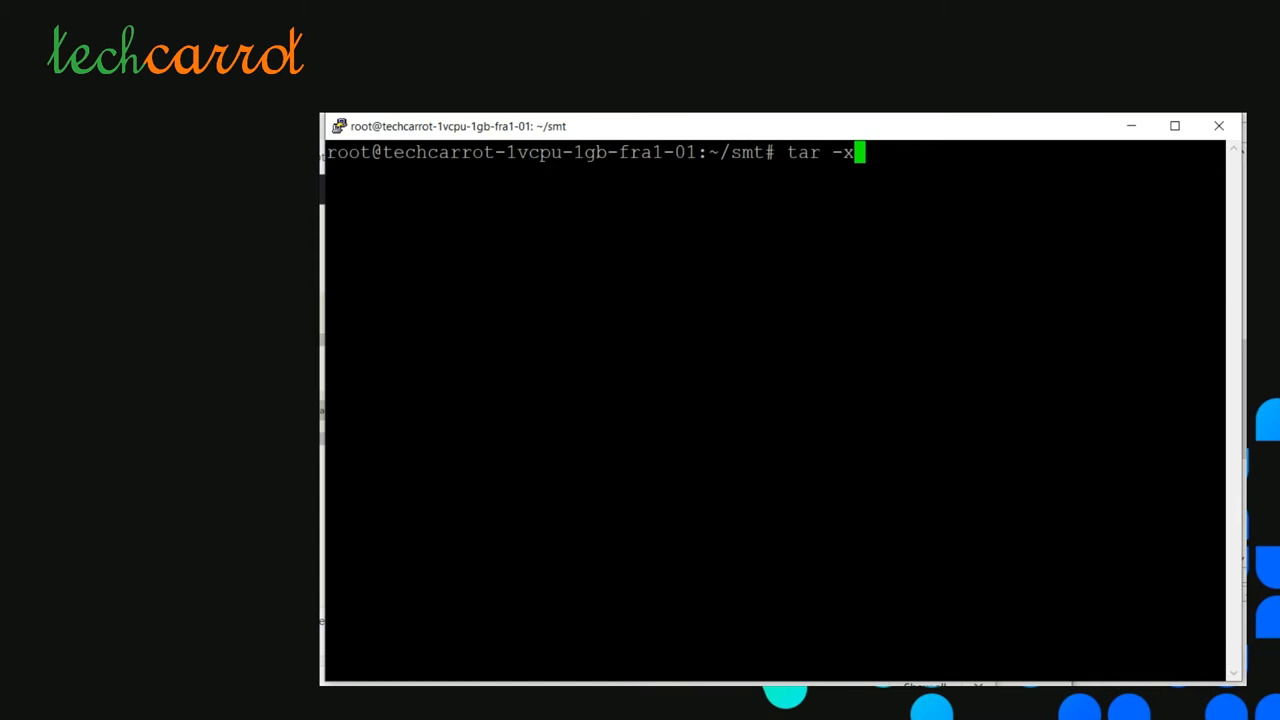
{"action": "type", "text": "zf"}
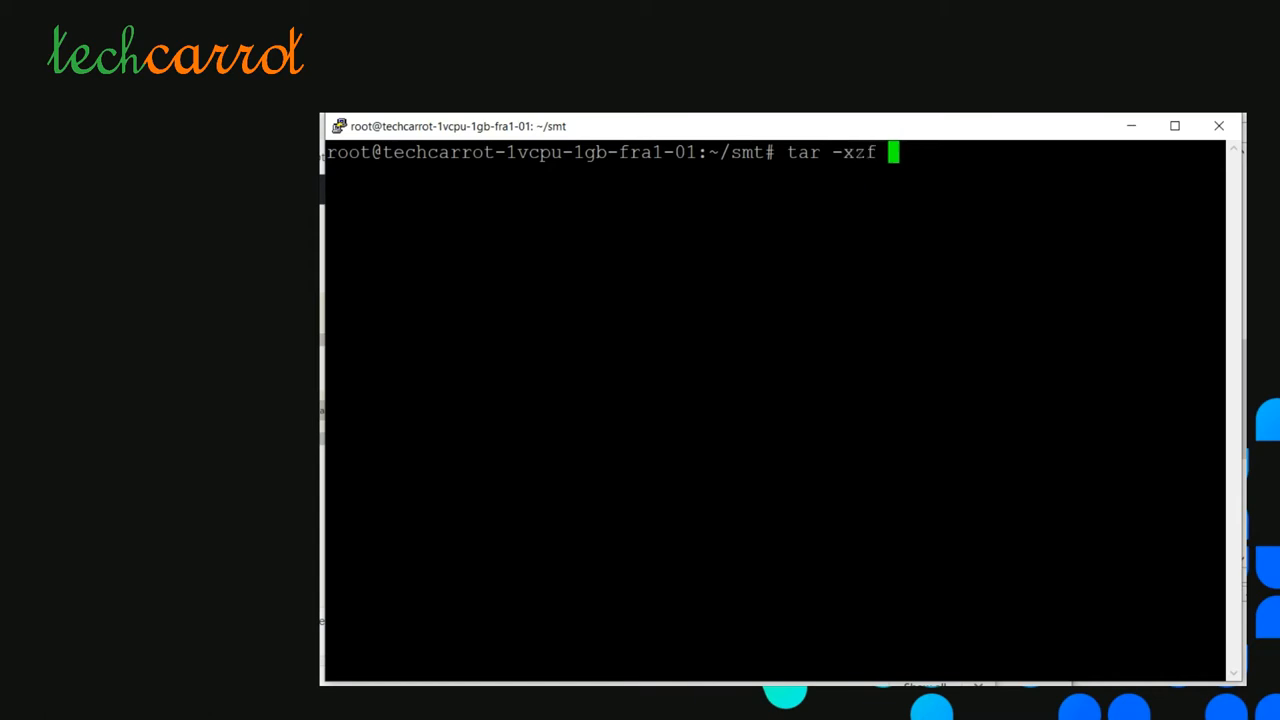
{"action": "type", "text": "irstlm-5.80.08.tgz"}
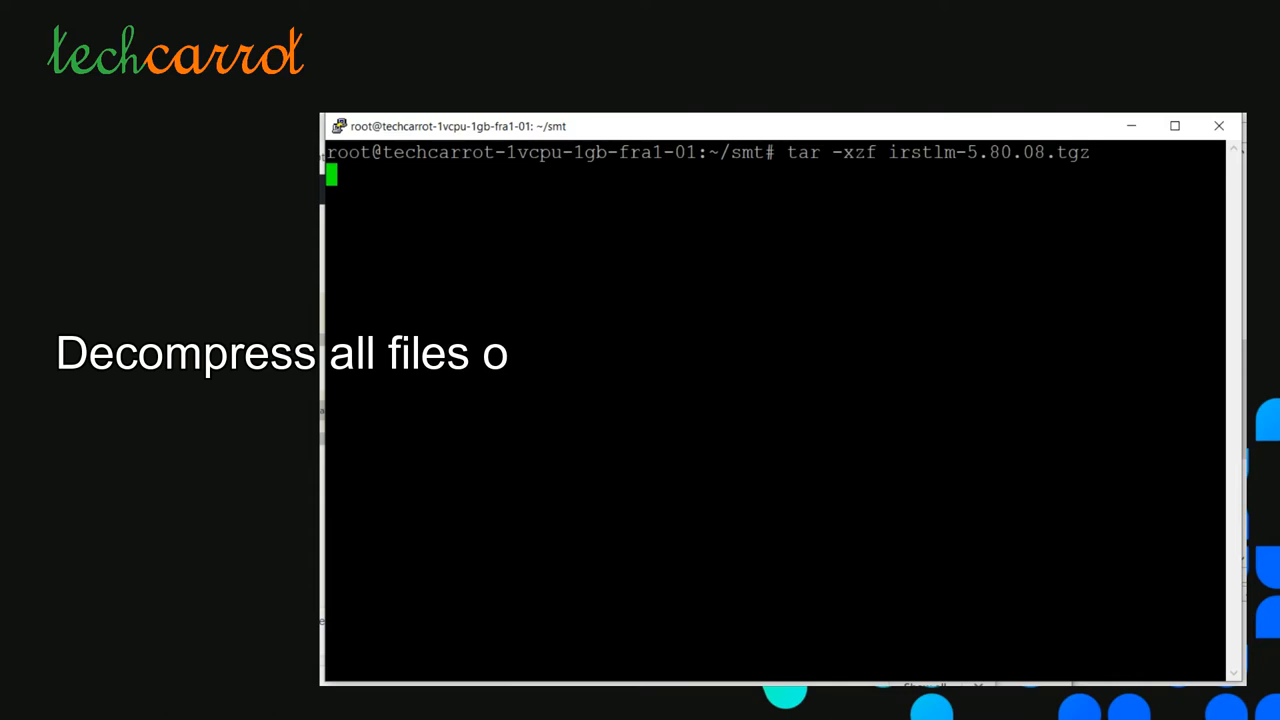
{"action": "key", "text": "Return"}
{"action": "type", "text": "cd irstlm-5.80.08/"}
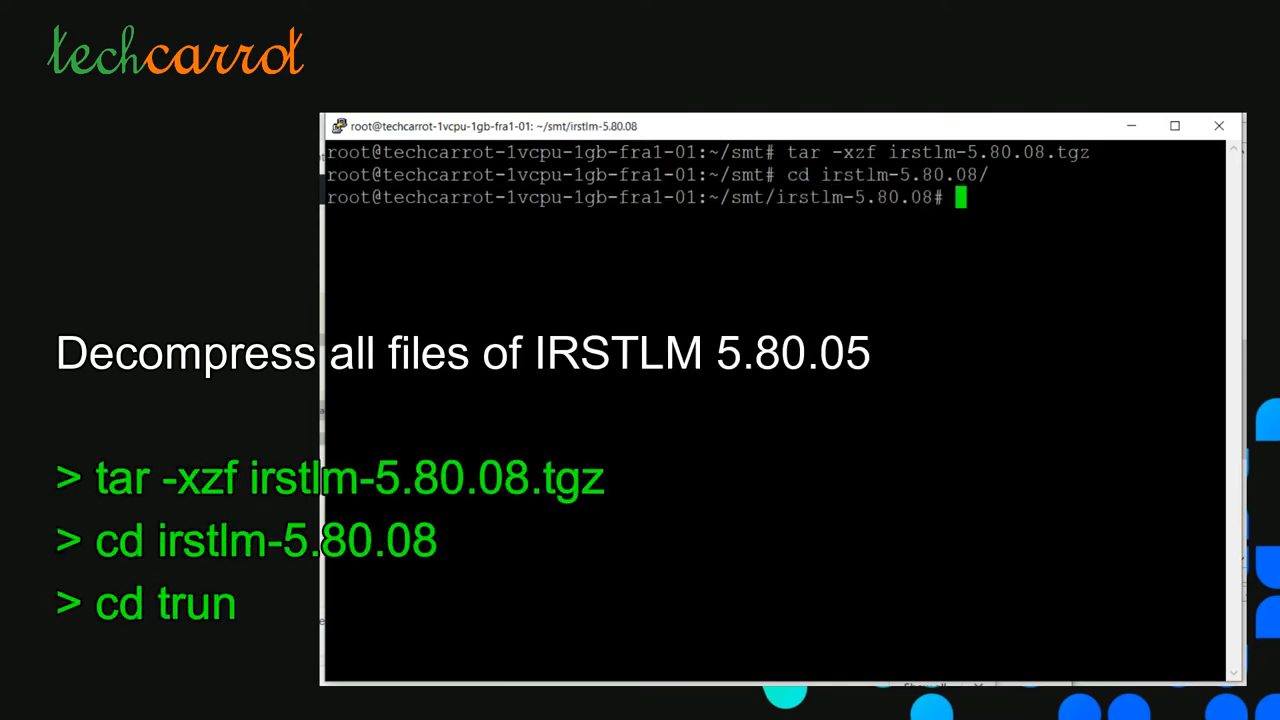
{"action": "type", "text": "ls"}
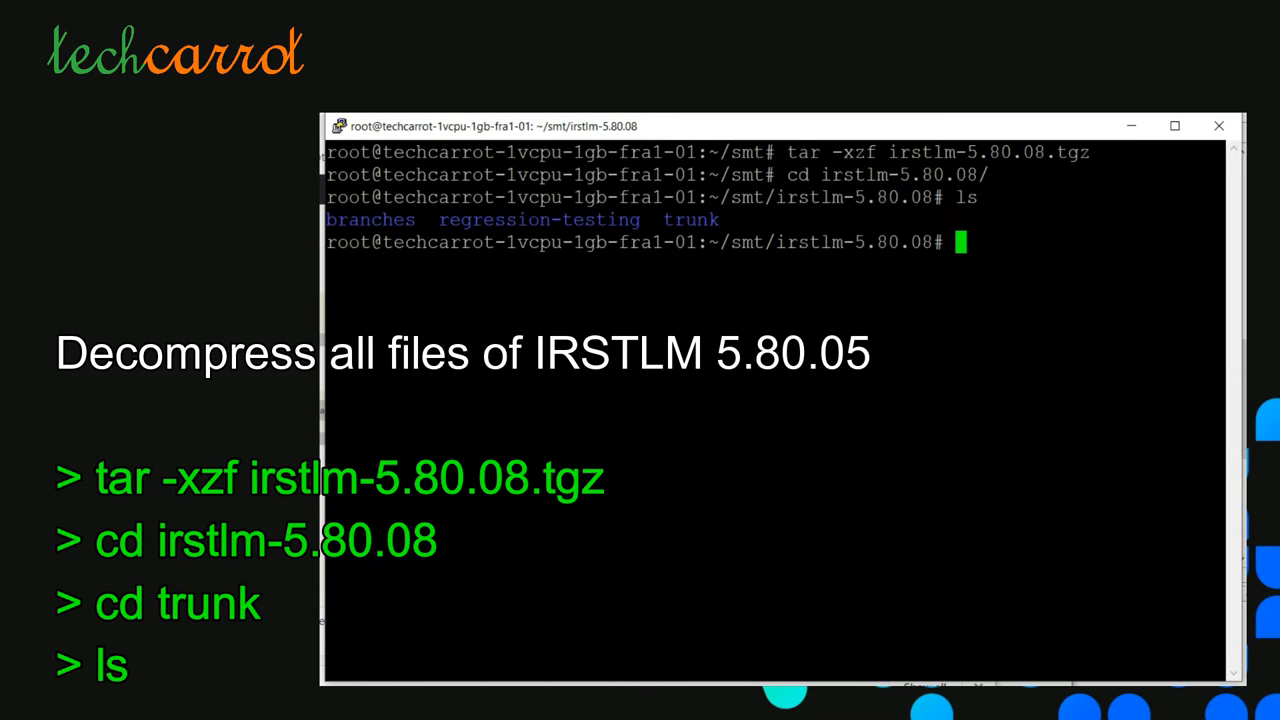
{"action": "key", "text": "Return"}
{"action": "type", "text": "cd trunk/"}
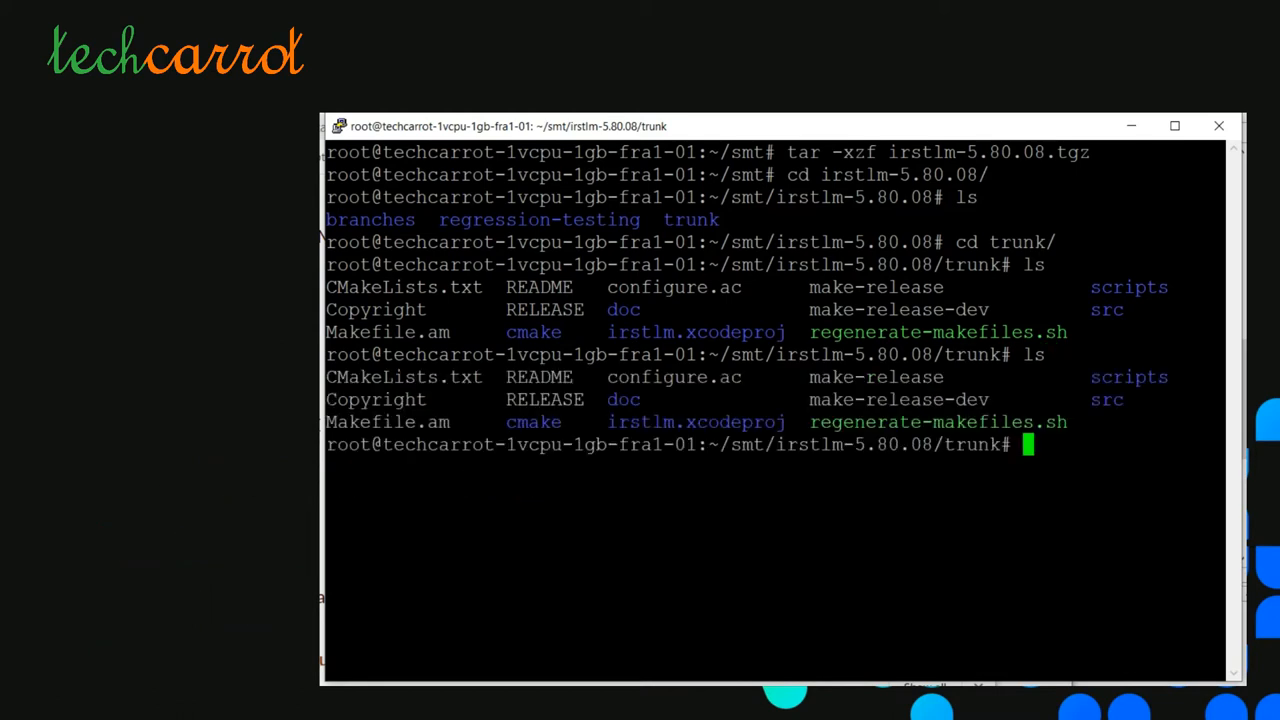
Step: Go up to smt, mkdir irstlm for the binaries, and return to irstlm-5.80.08/trunk
{"action": "type", "text": "cd .."}
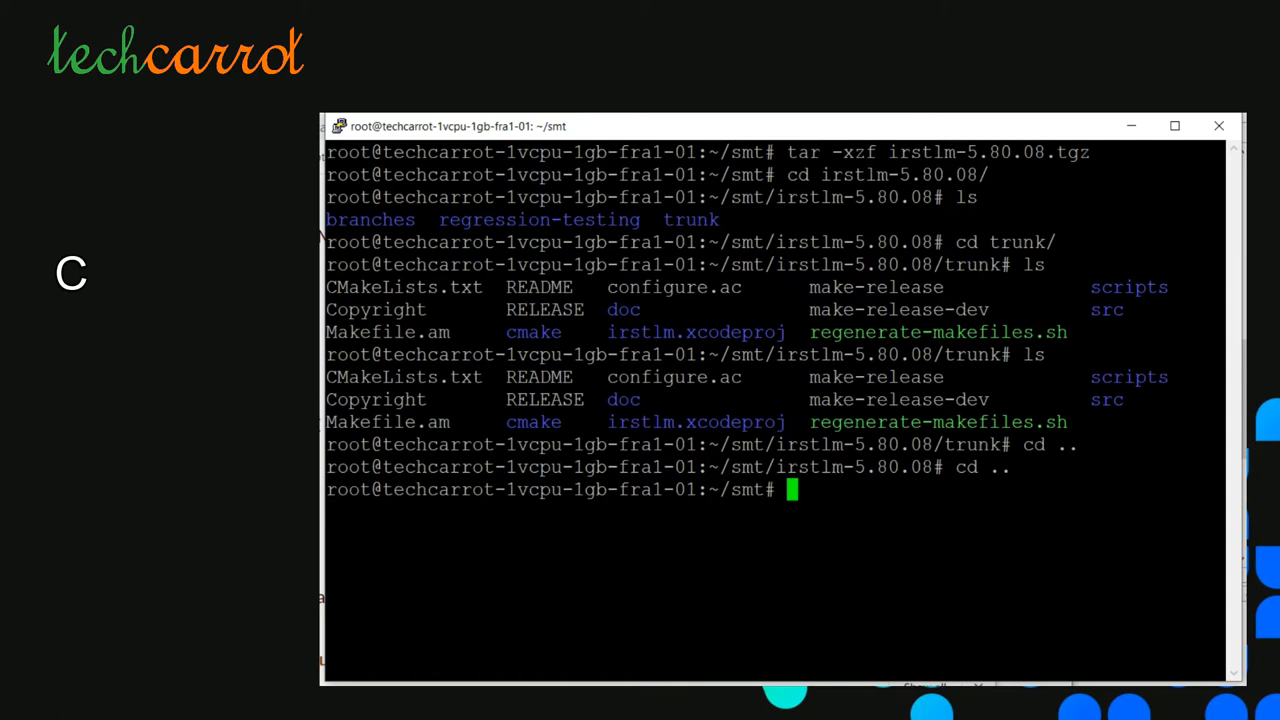
{"action": "type", "text": "mkdir irstl"}
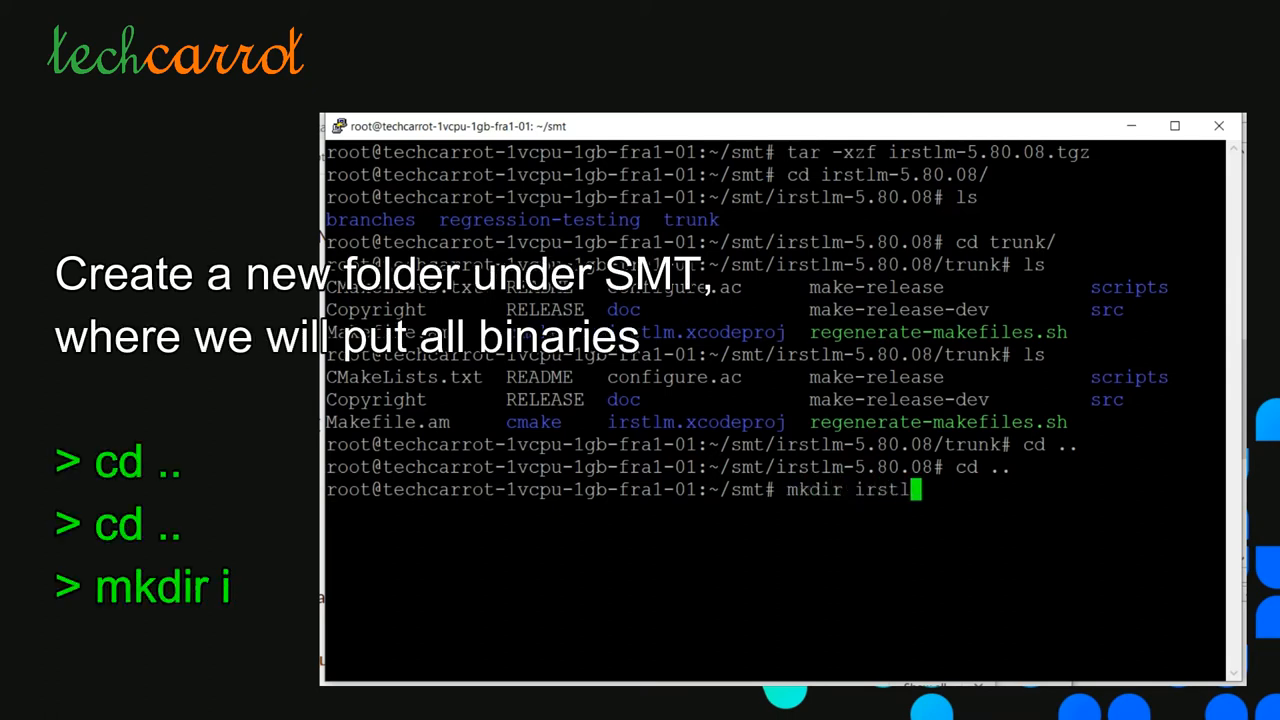
{"action": "key", "text": "Return"}
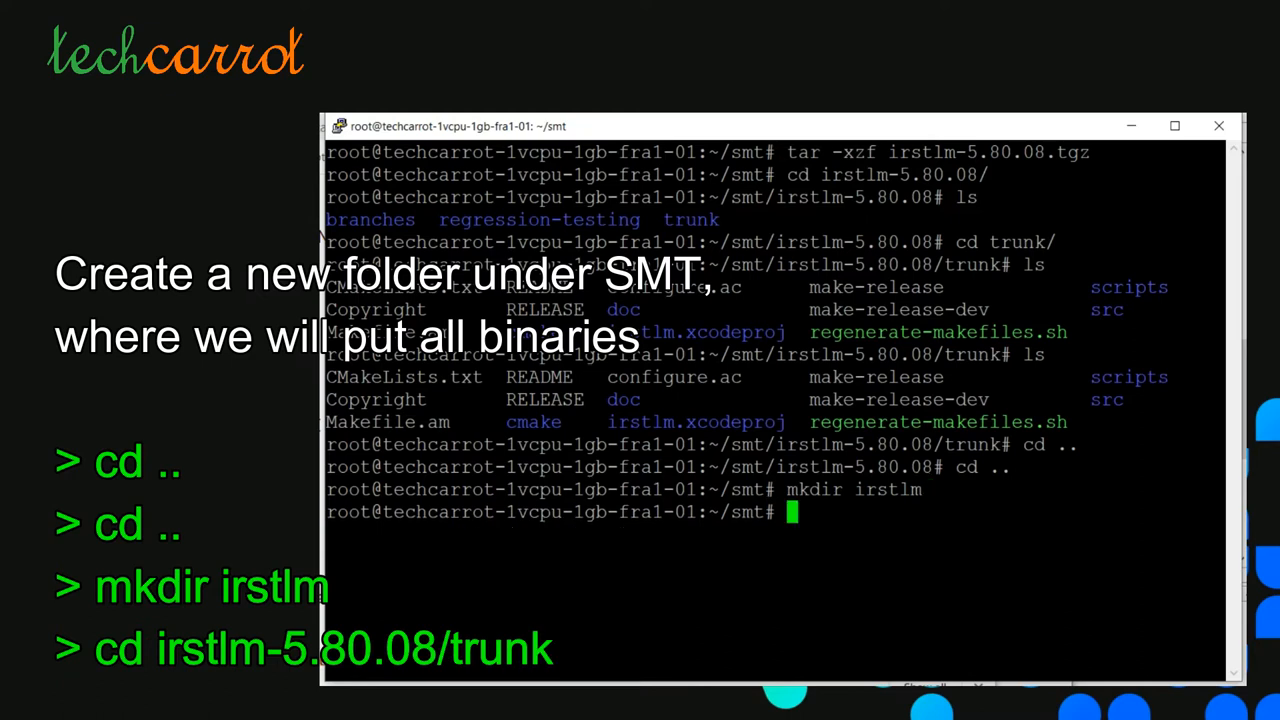
{"action": "type", "text": "cd irstlm-5.80.08/"}
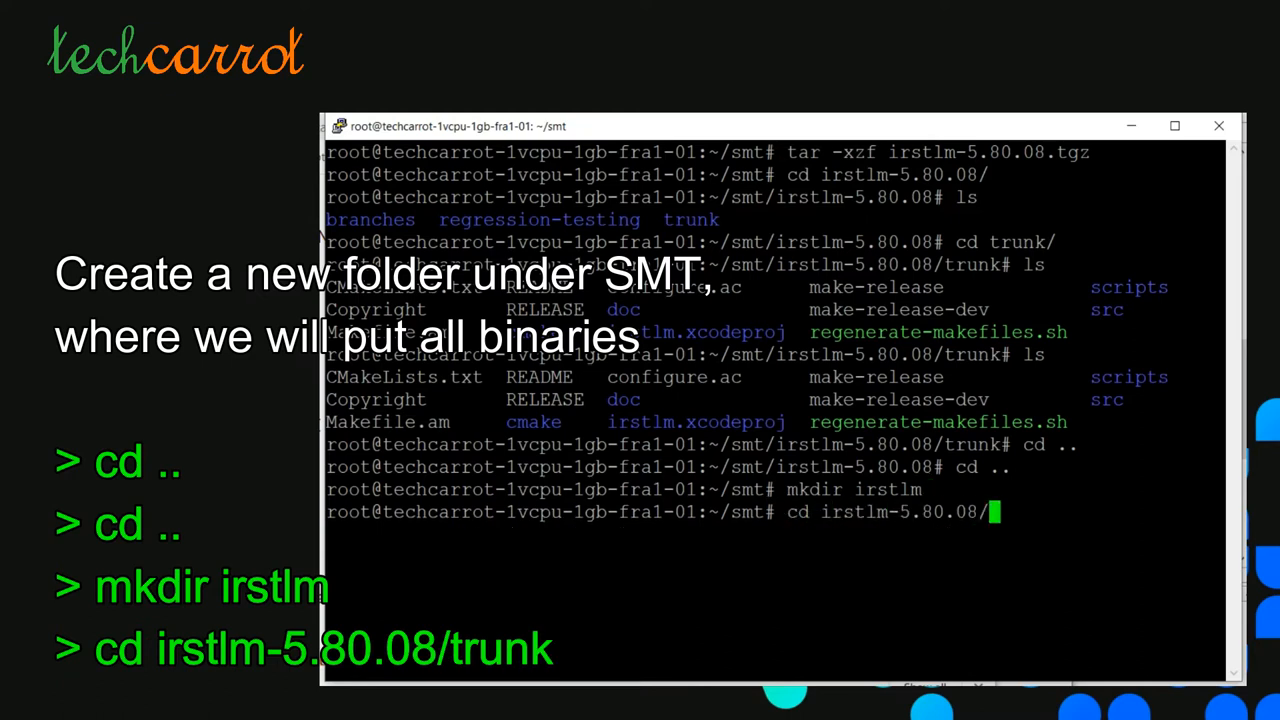
{"action": "key", "text": "Return"}
{"action": "type", "text": "./regenerate-makefiles.sh"}
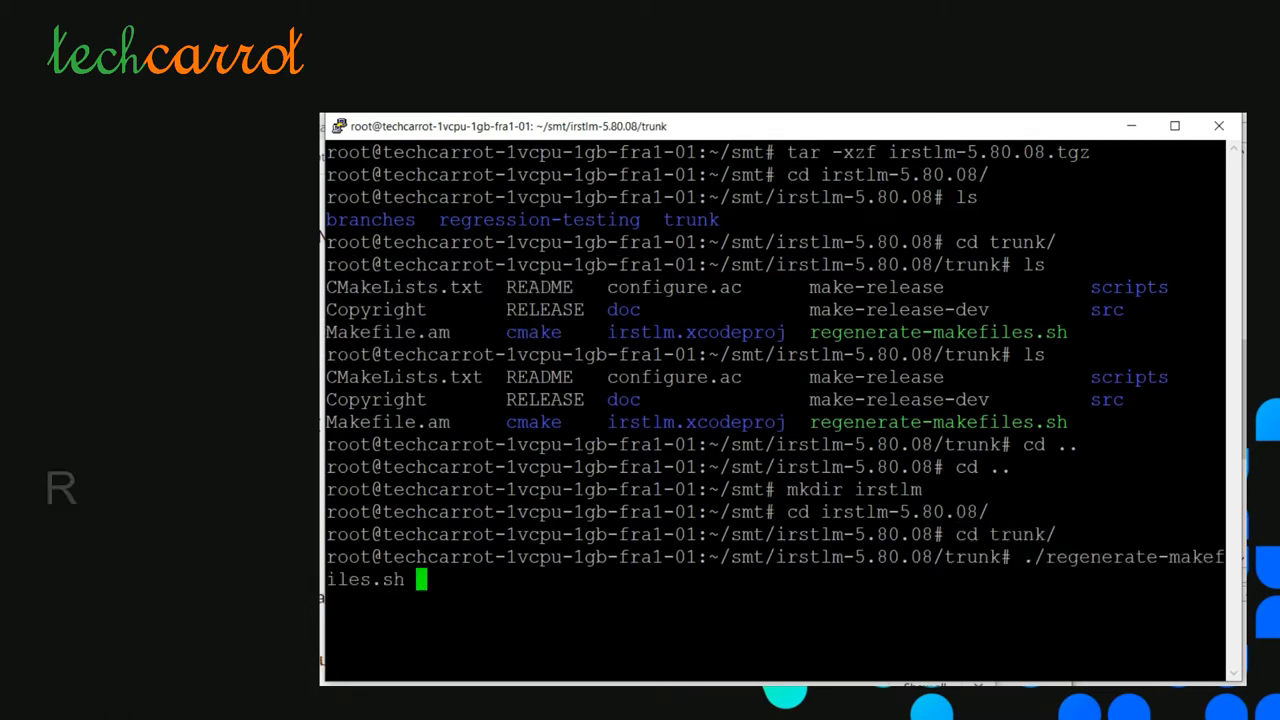
Step: Run ./regenerate-makefiles.sh in trunk and scroll through its output until it finishes
{"action": "key", "text": "Return"}
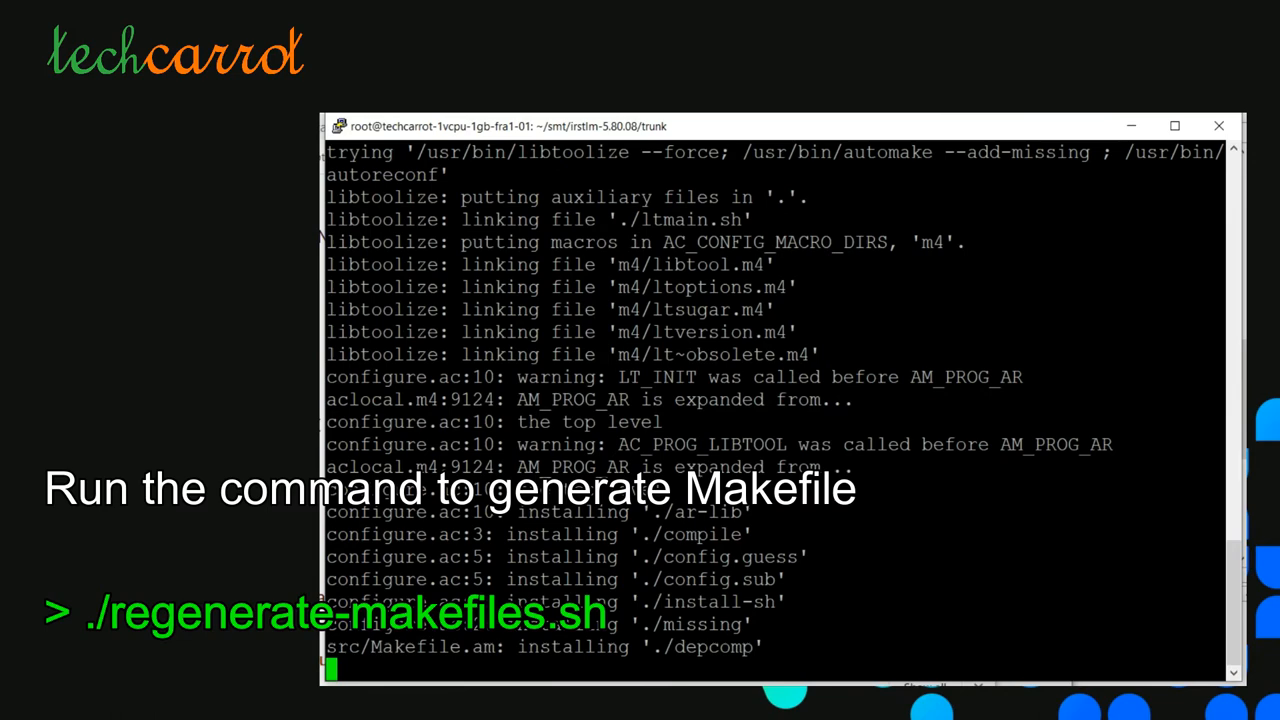
{"action": "scroll", "scroll_direction": "down", "scroll_amount": 3}
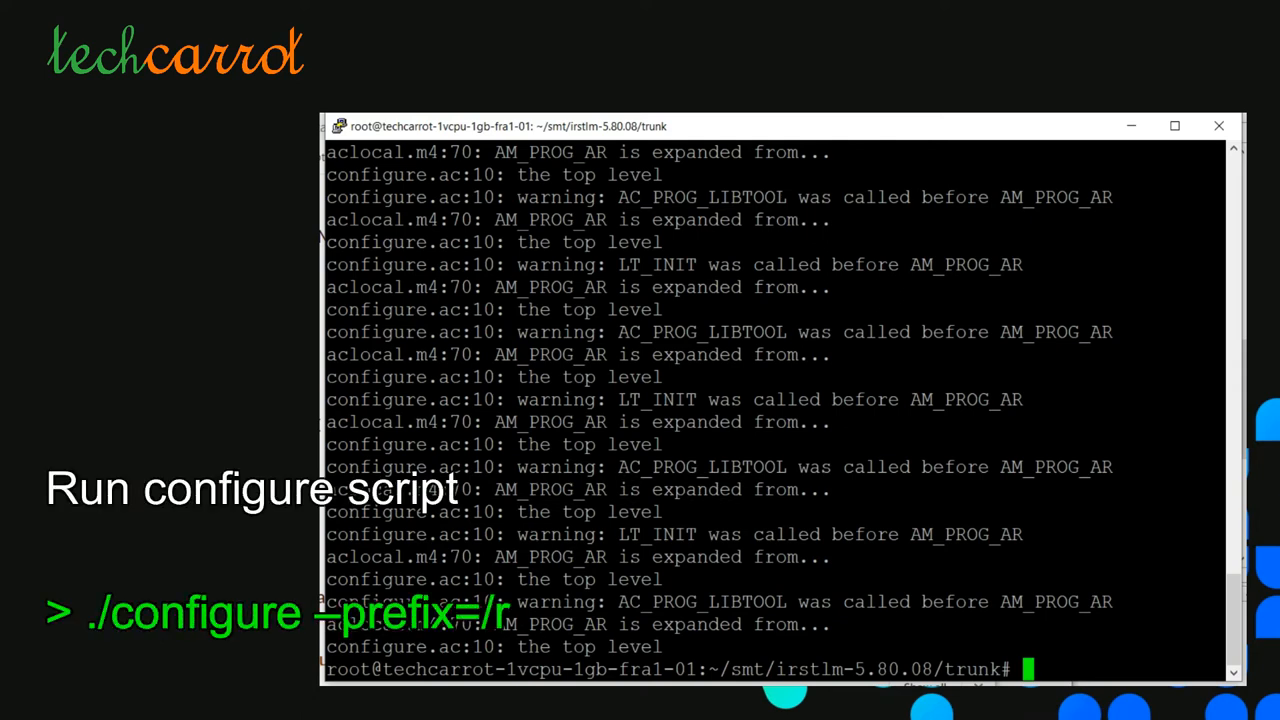
Step: Run ./configure --prefix=/root/smt/irstlm and let config.status complete
{"action": "type", "text": "./configure -prefix=/"}
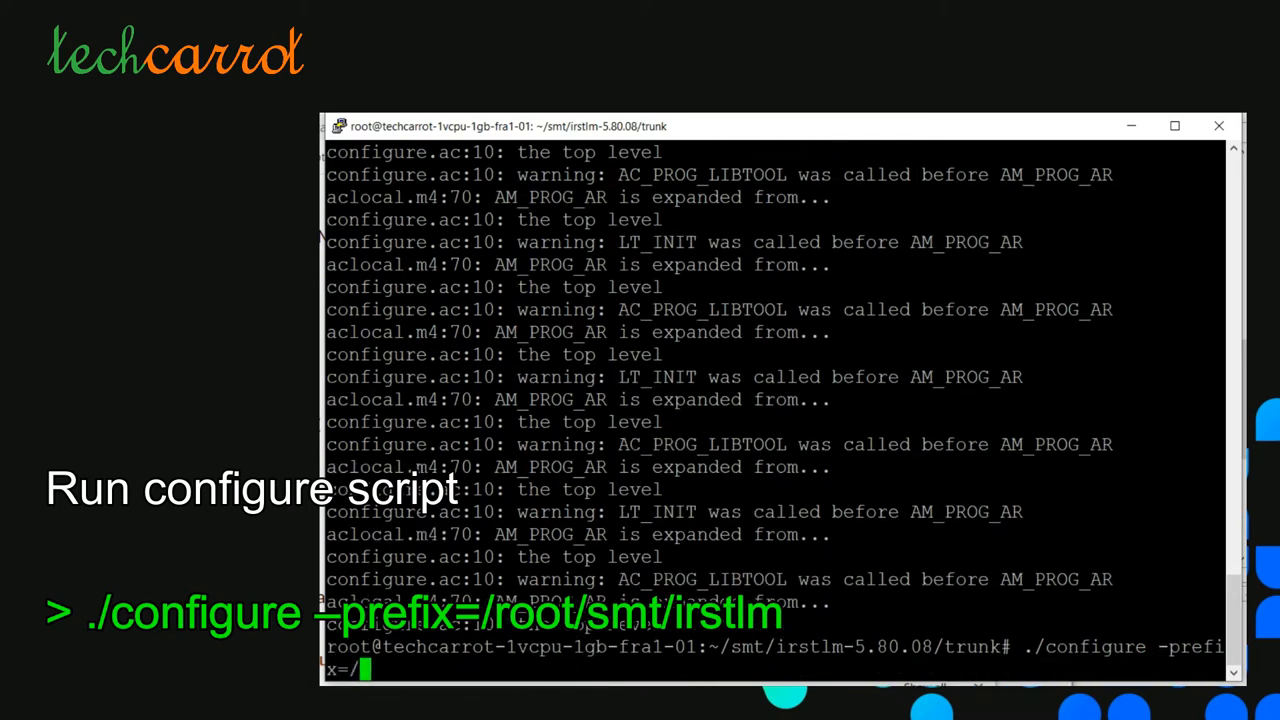
{"action": "type", "text": "root/"}
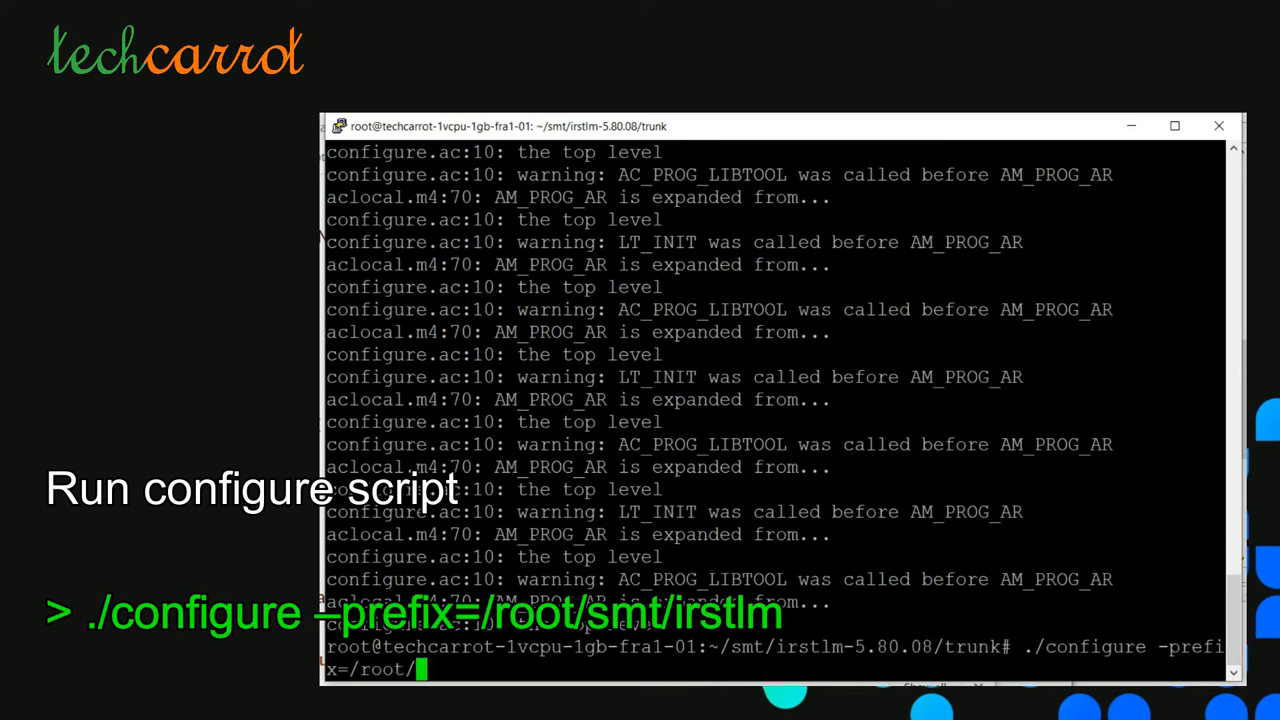
{"action": "type", "text": "smt/irst"}
{"action": "type", "text": "make i"}
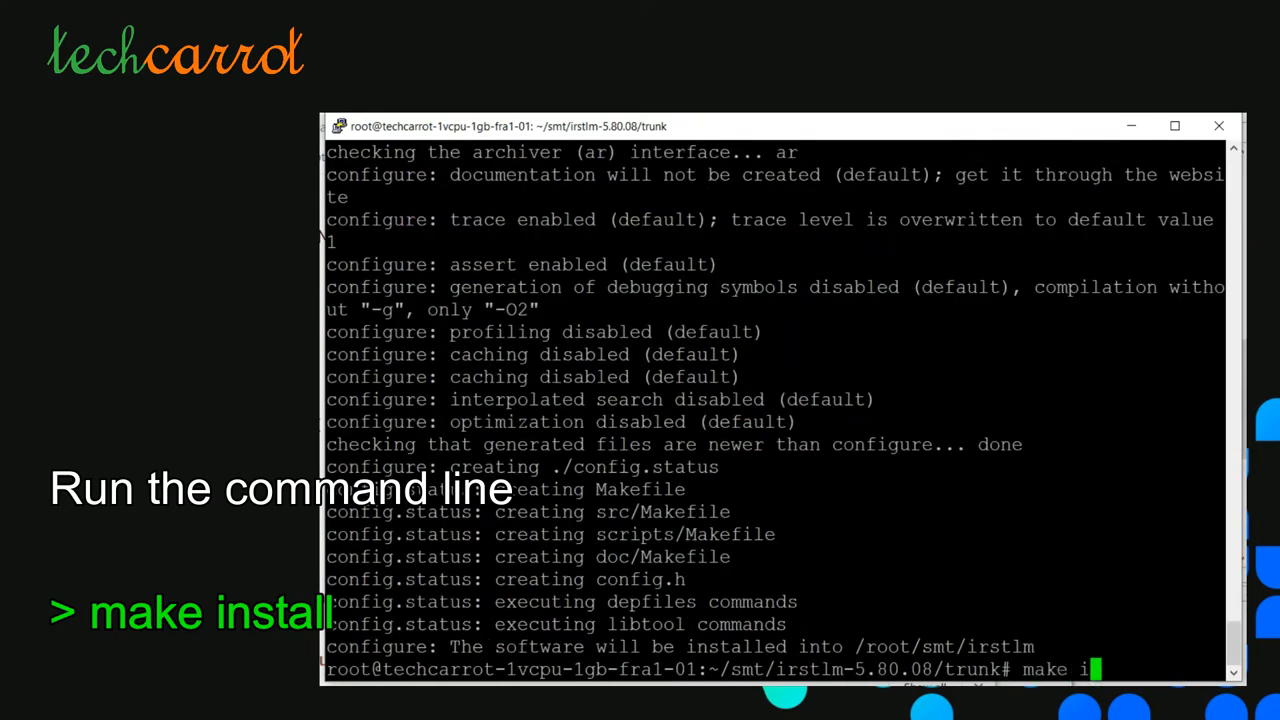
Step: Run make install and scroll to the g++ 'Wall: No such file or directory' error
{"action": "key", "text": "Return"}
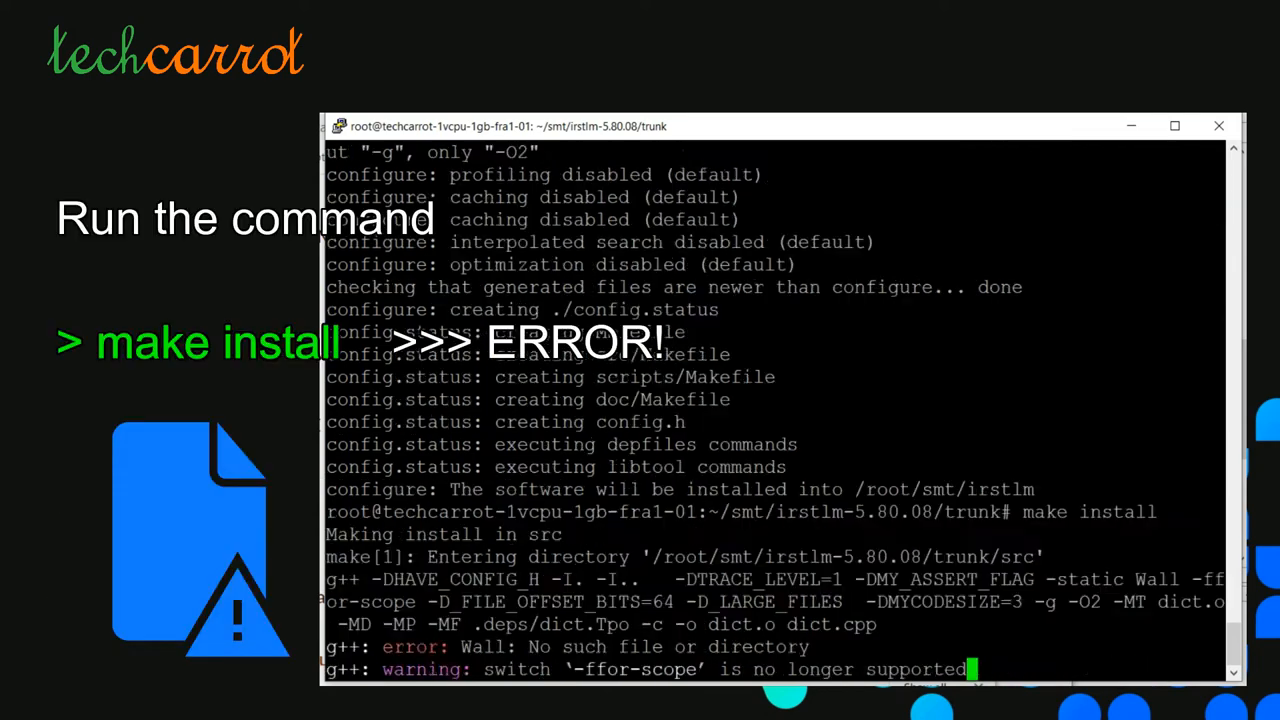
{"action": "scroll", "scroll_direction": "down", "scroll_amount": 3}
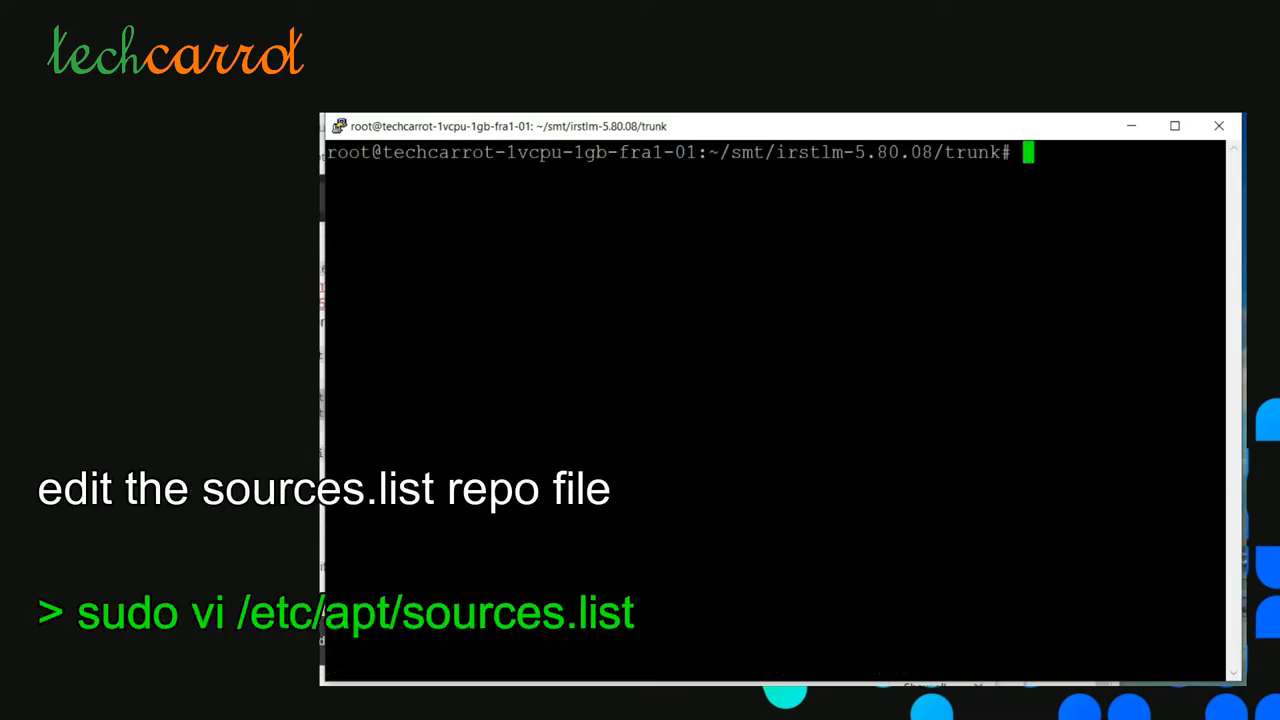
Step: Append the xenial main and universe deb lines to /etc/apt/sources.list in vi and save with :wq
{"action": "type", "text": "sudo vi /"}
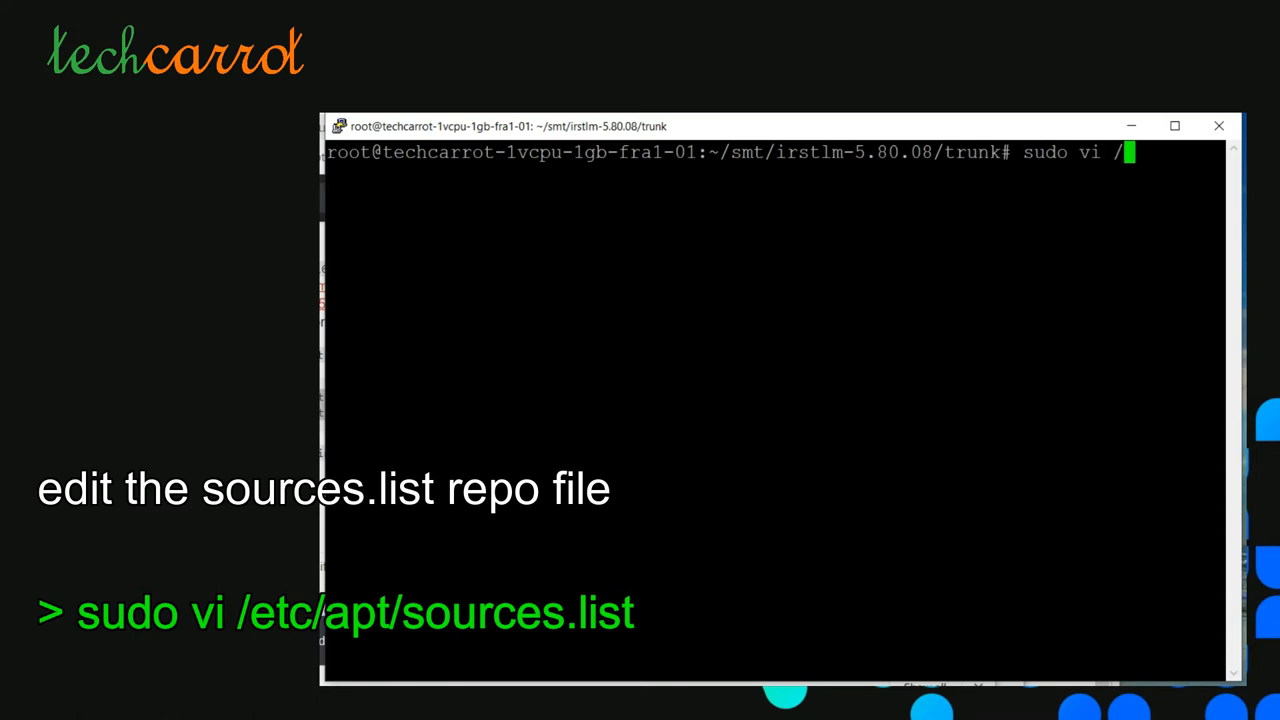
{"action": "type", "text": "etc"}
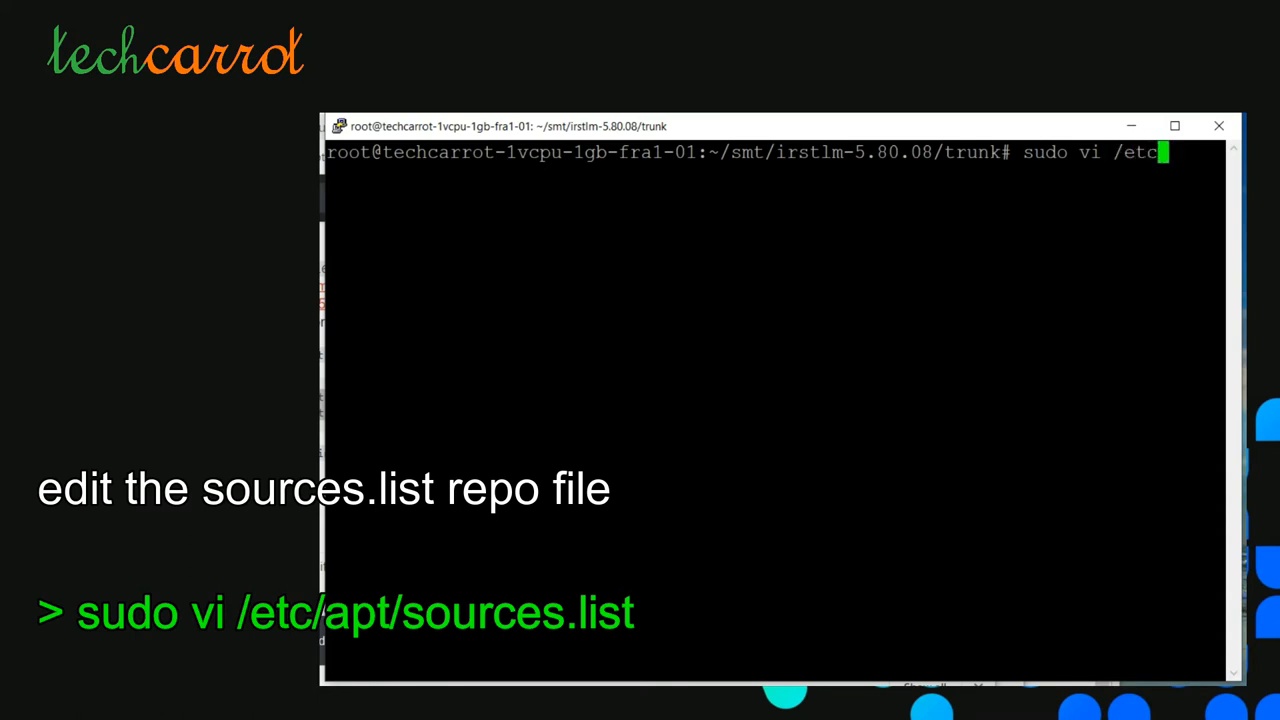
{"action": "type", "text": "/apt"}
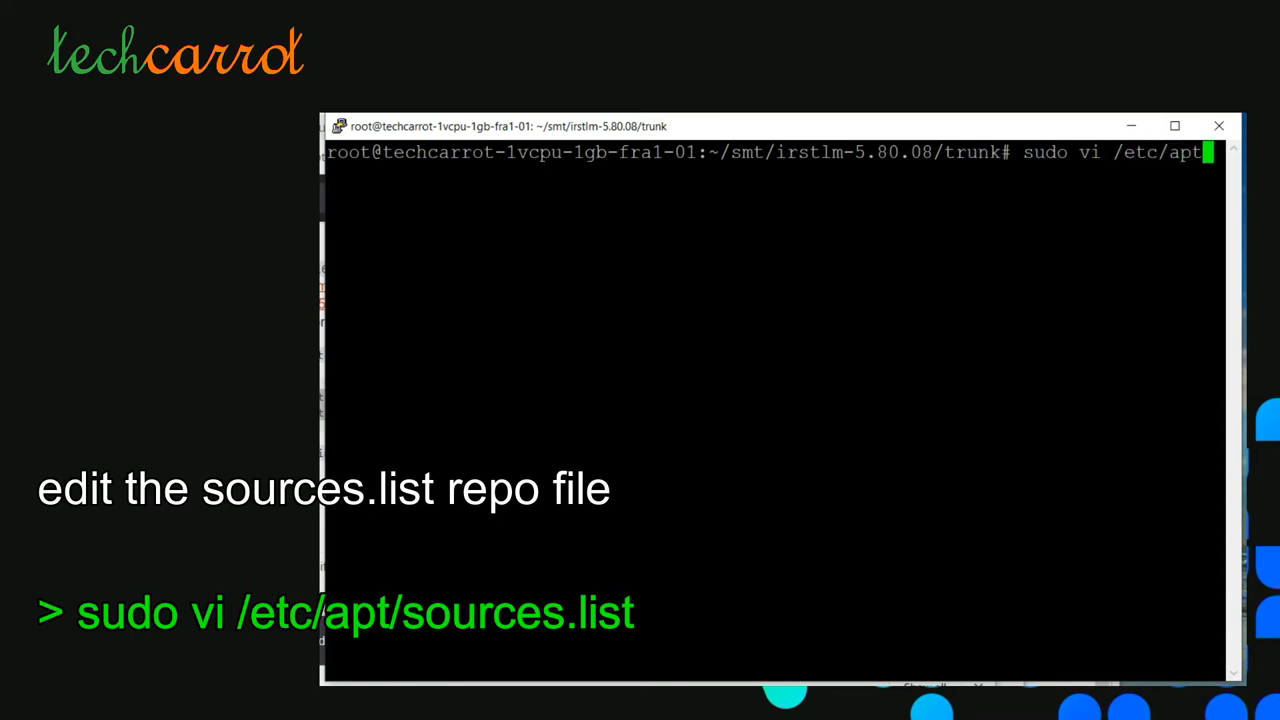
{"action": "key", "text": "Return"}
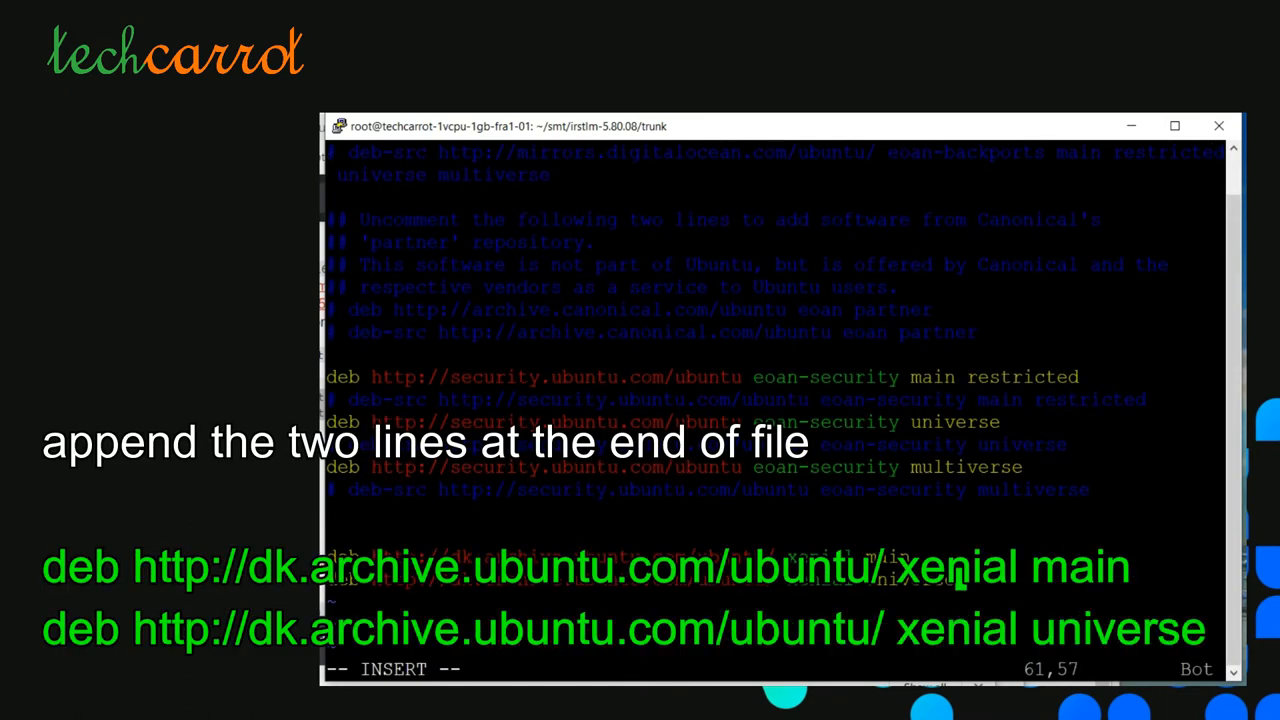
{"action": "key", "text": "Escape"}
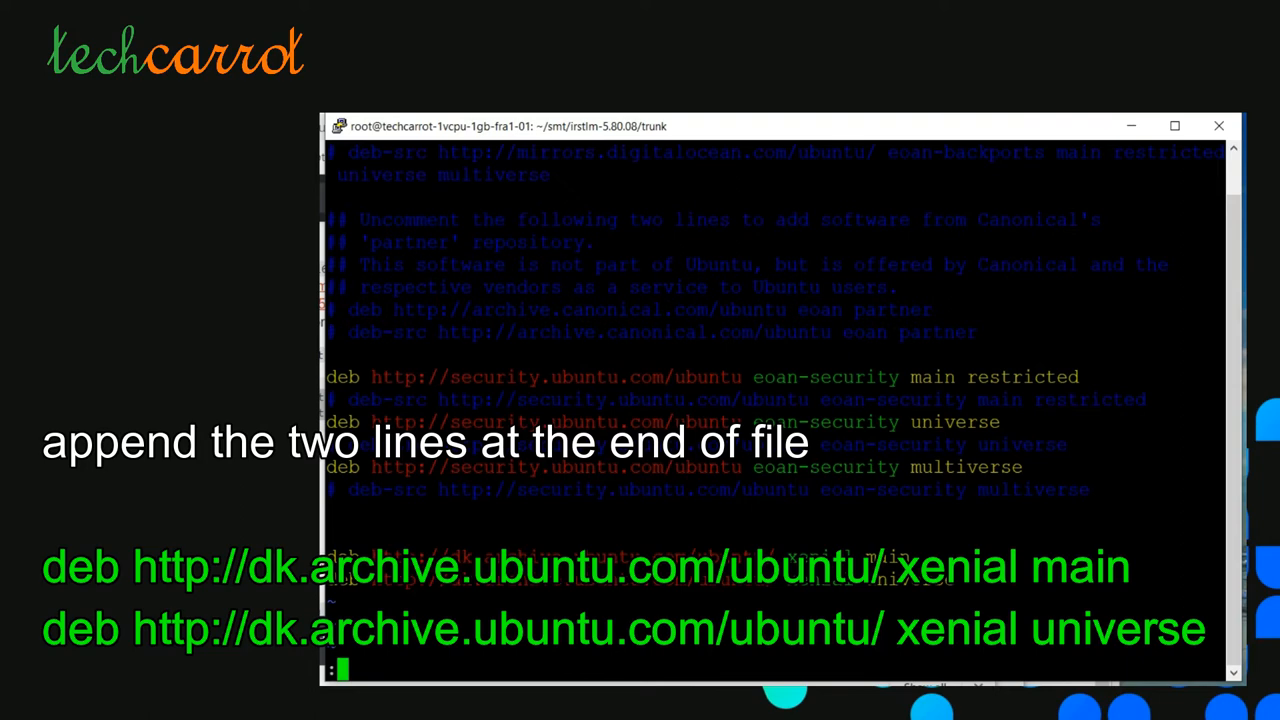
{"action": "key", "text": "Return"}
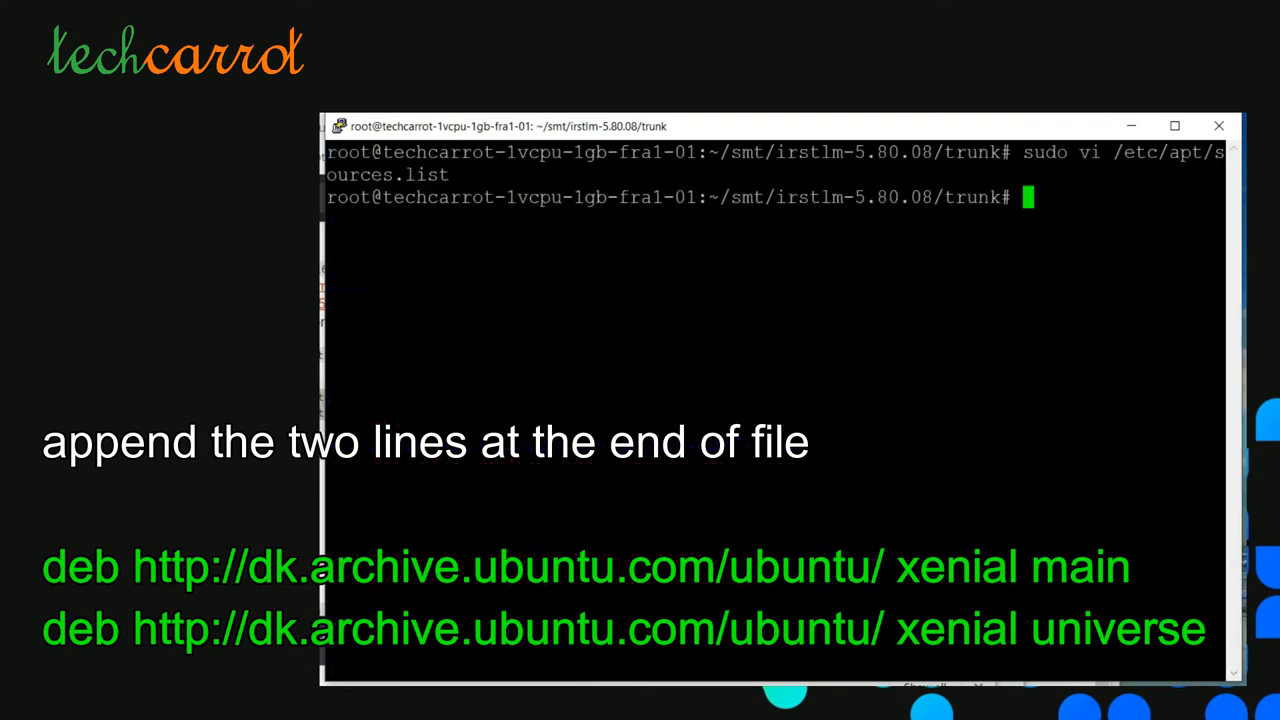
Step: Run sudo apt update to fetch the new xenial package lists
{"action": "type", "text": "sudo a"}
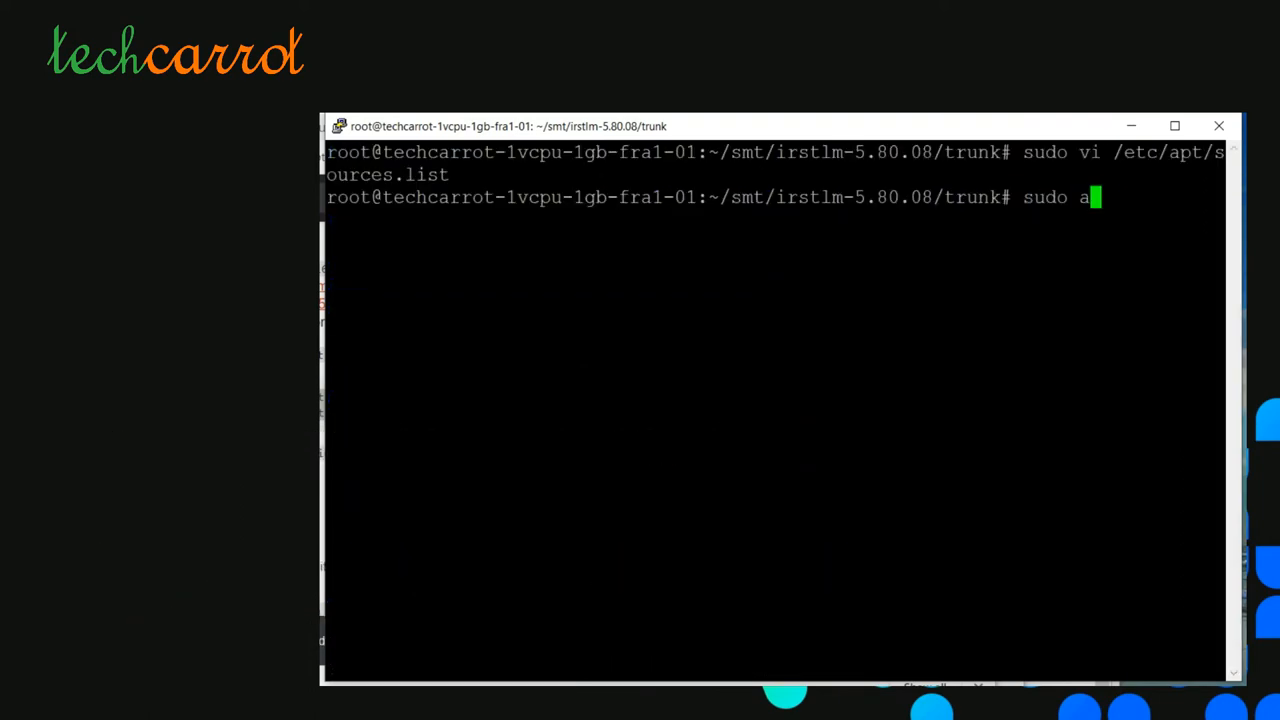
{"action": "type", "text": "pt-"}
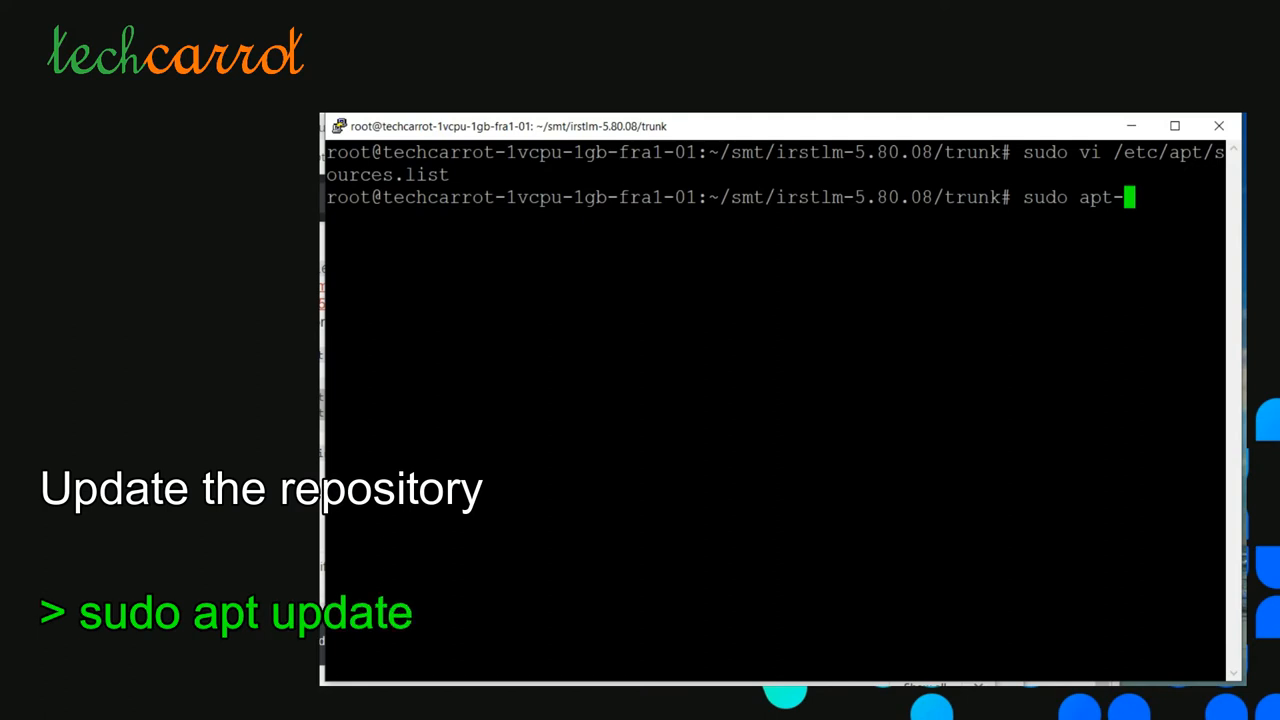
{"action": "type", "text": "update"}
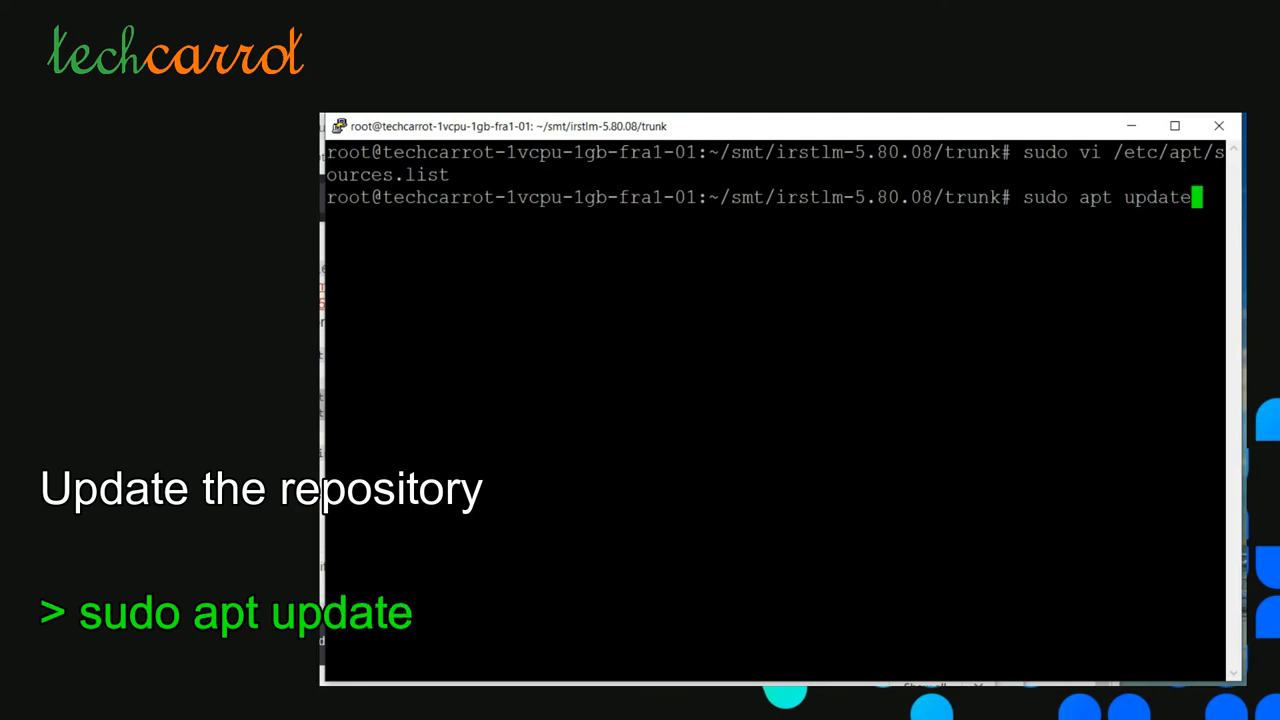
{"action": "key", "text": "Return"}
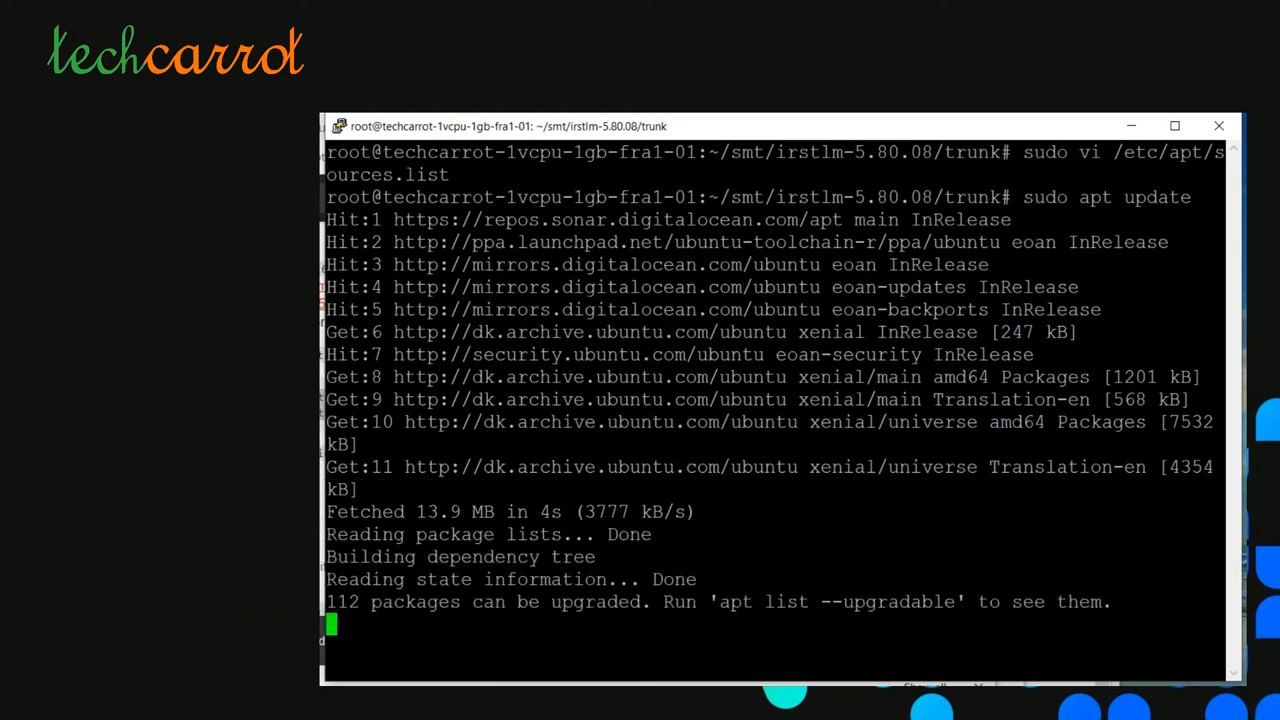
Step: Run sudo apt-get install gcc-4.9 g++-4.9 and confirm with Y
{"action": "type", "text": "sudo apt-get install"}
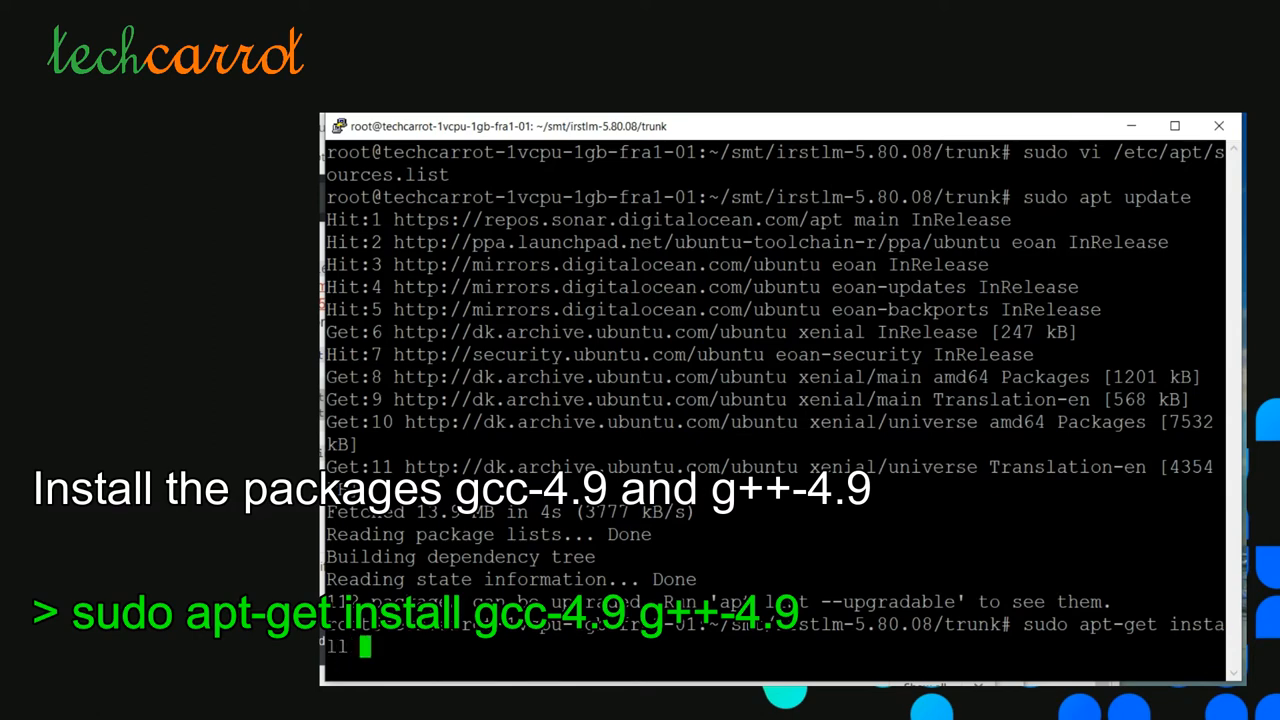
{"action": "type", "text": "gcc-4."}
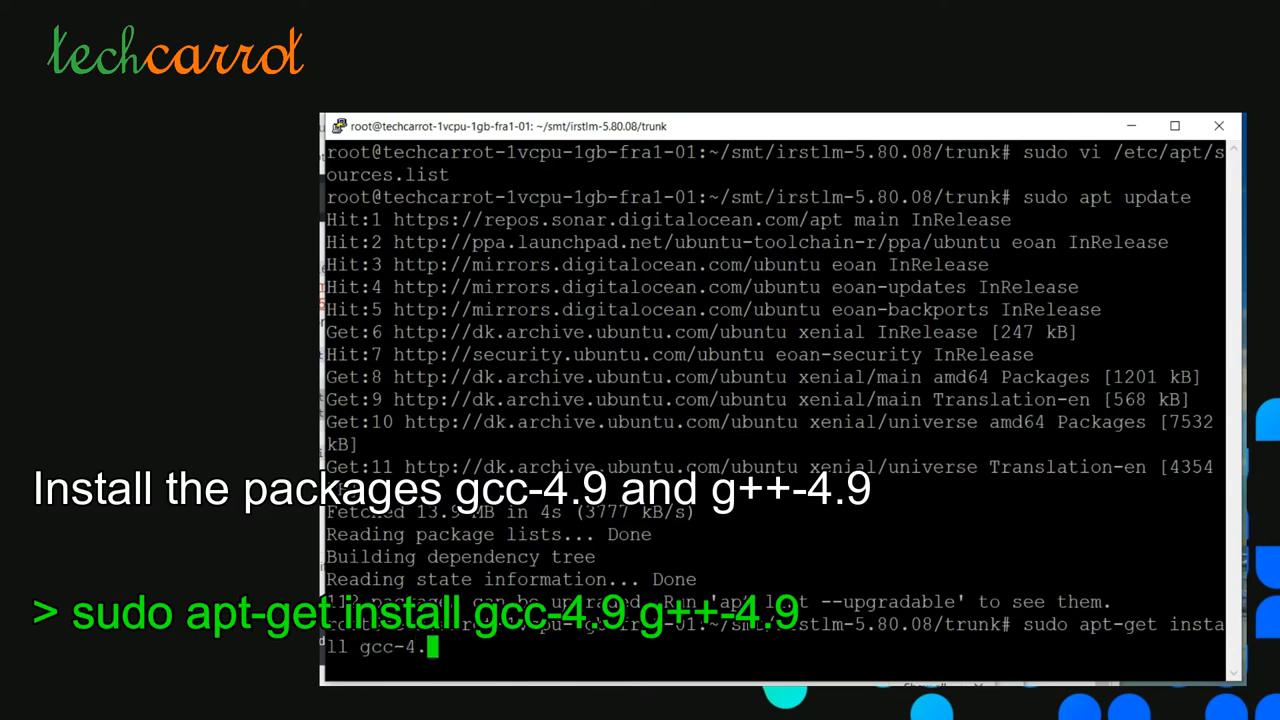
{"action": "type", "text": "9 g++-4.9"}
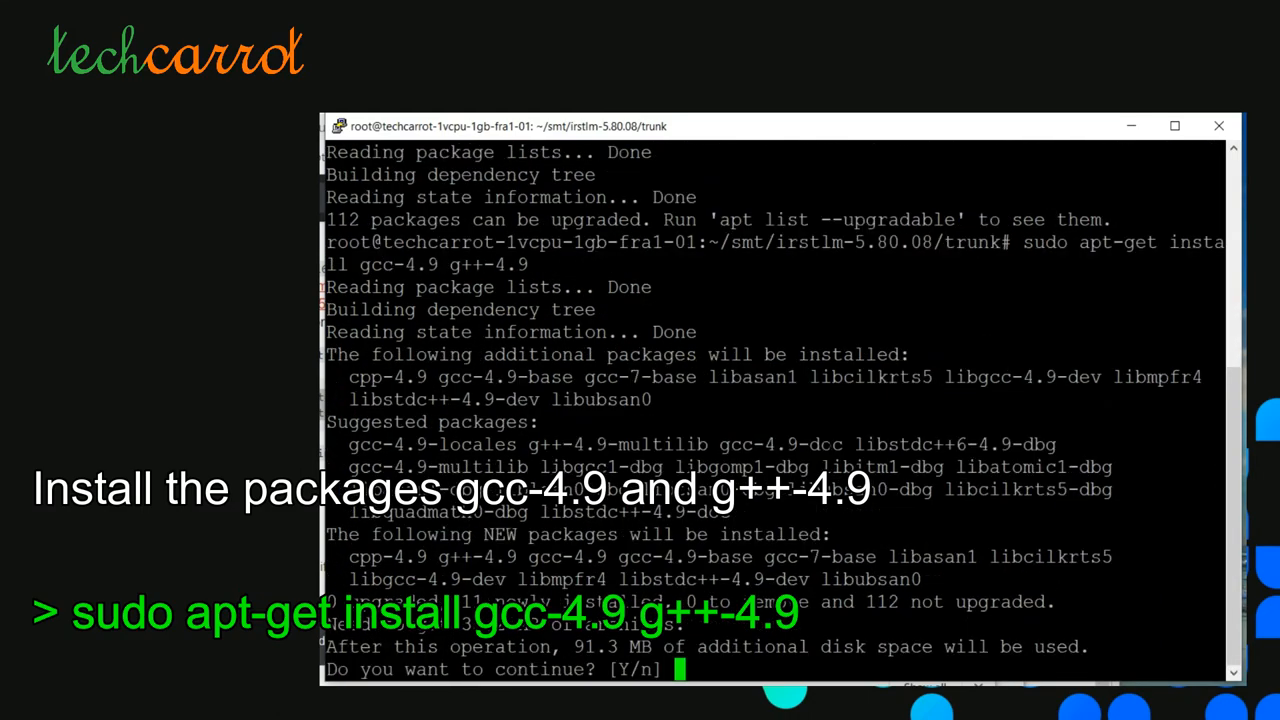
{"action": "type", "text": "Y"}
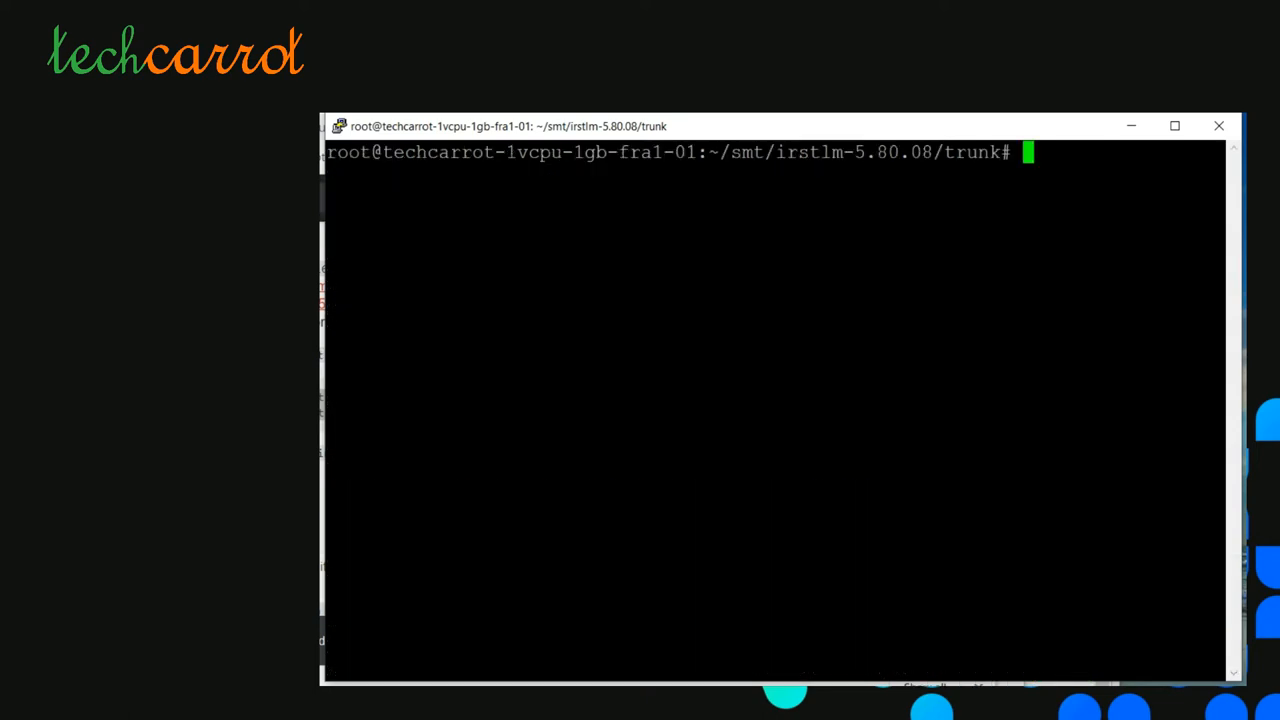
Step: Check g++ -v, then remove all gcc and g++ alternatives with update-alternatives
{"action": "type", "text": "g++ -v"}
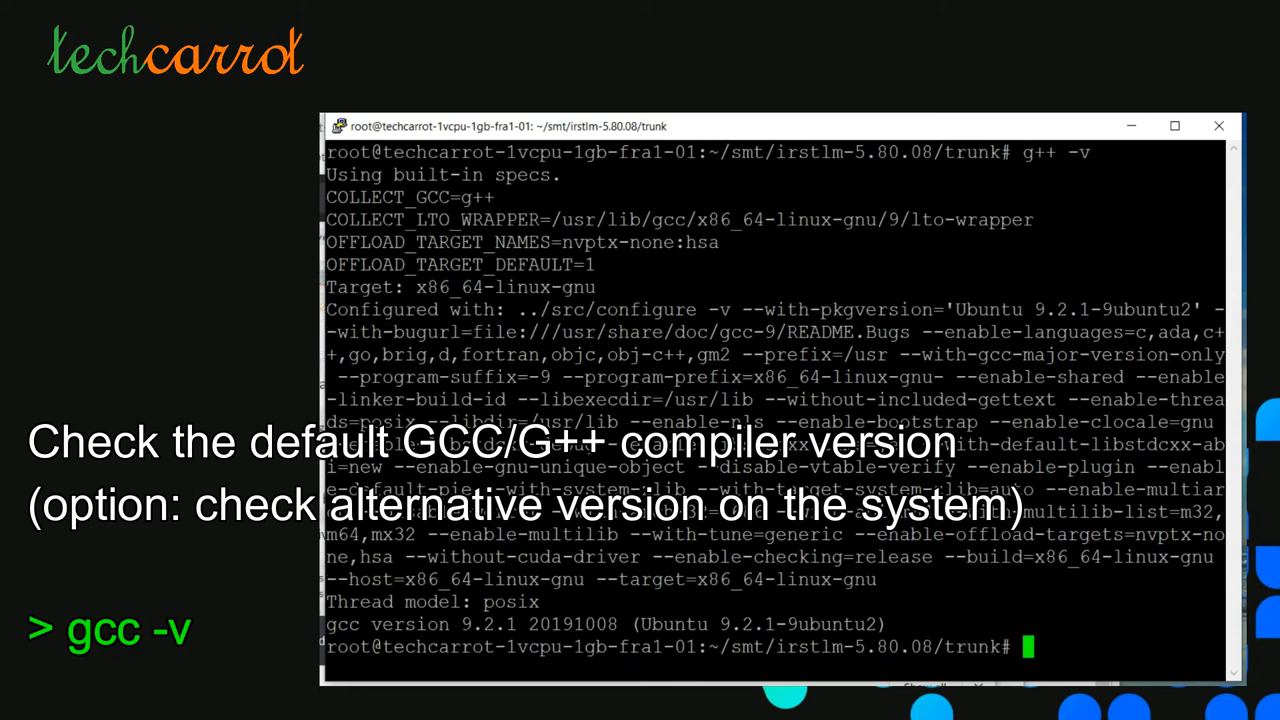
{"action": "type", "text": "sudo update-alternatives --remove-all gcc"}
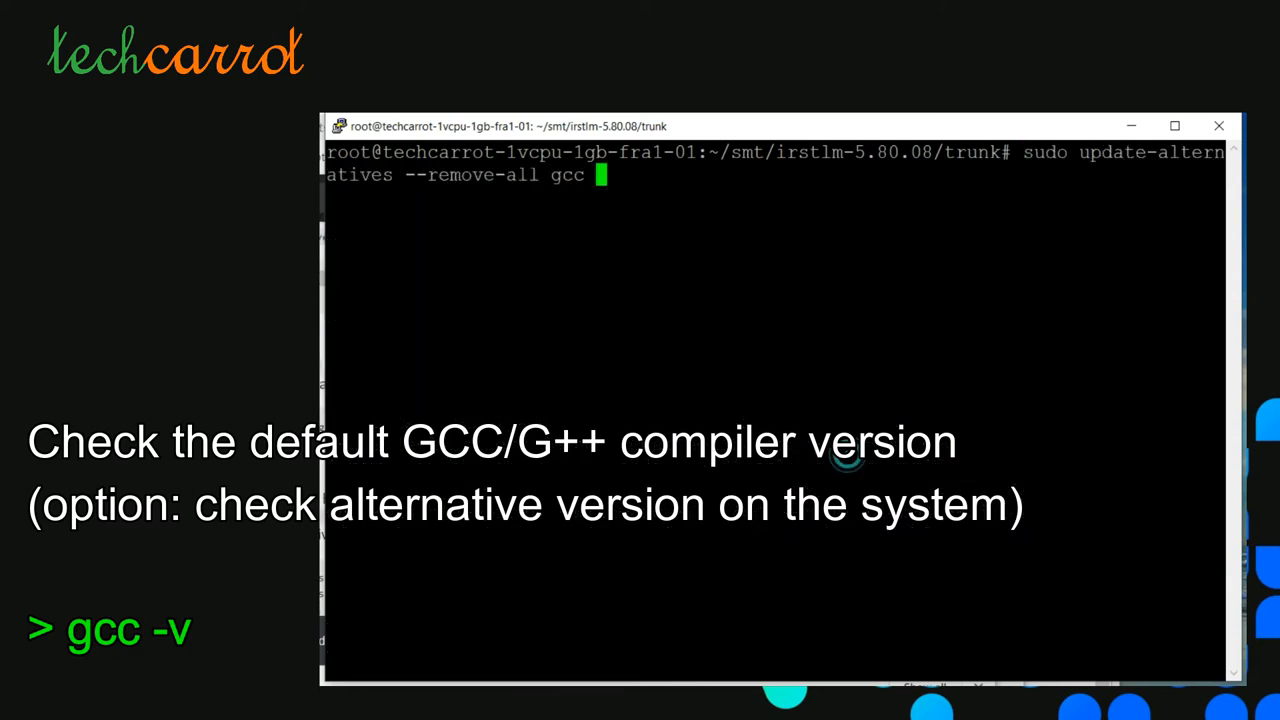
{"action": "key", "text": "Return"}
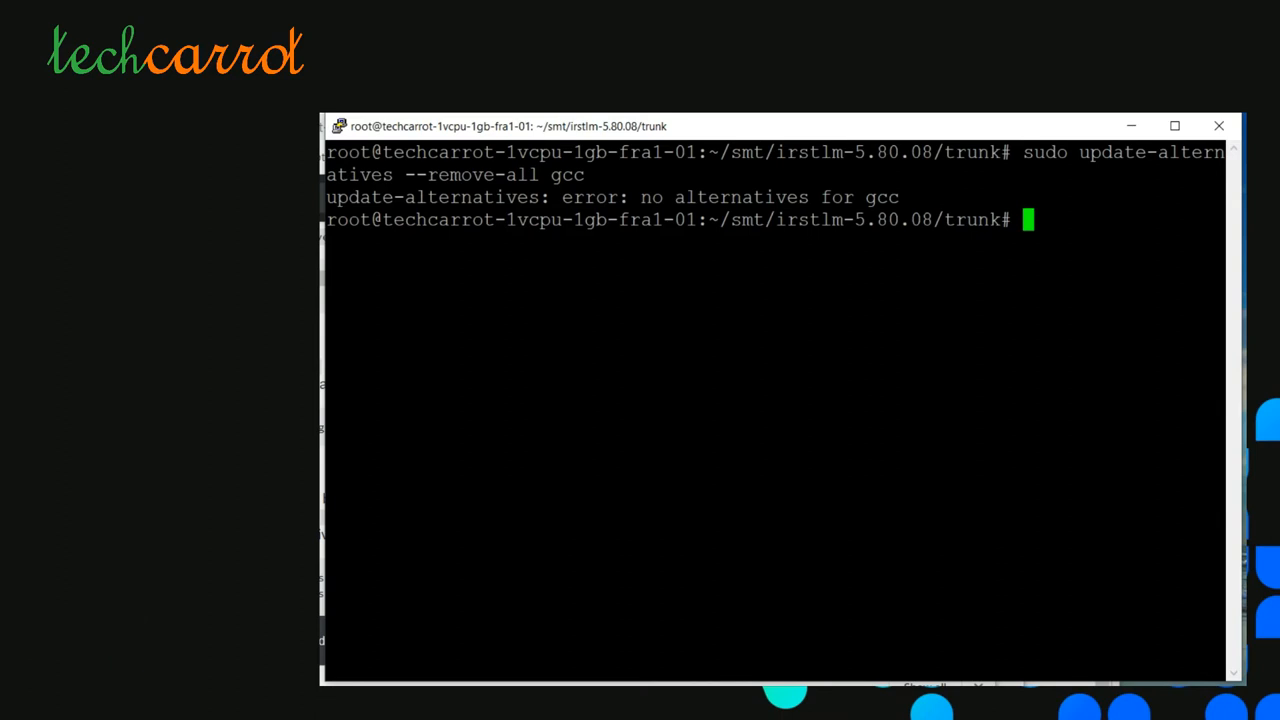
{"action": "type", "text": "sudo update-alternatives --remove-all g"}
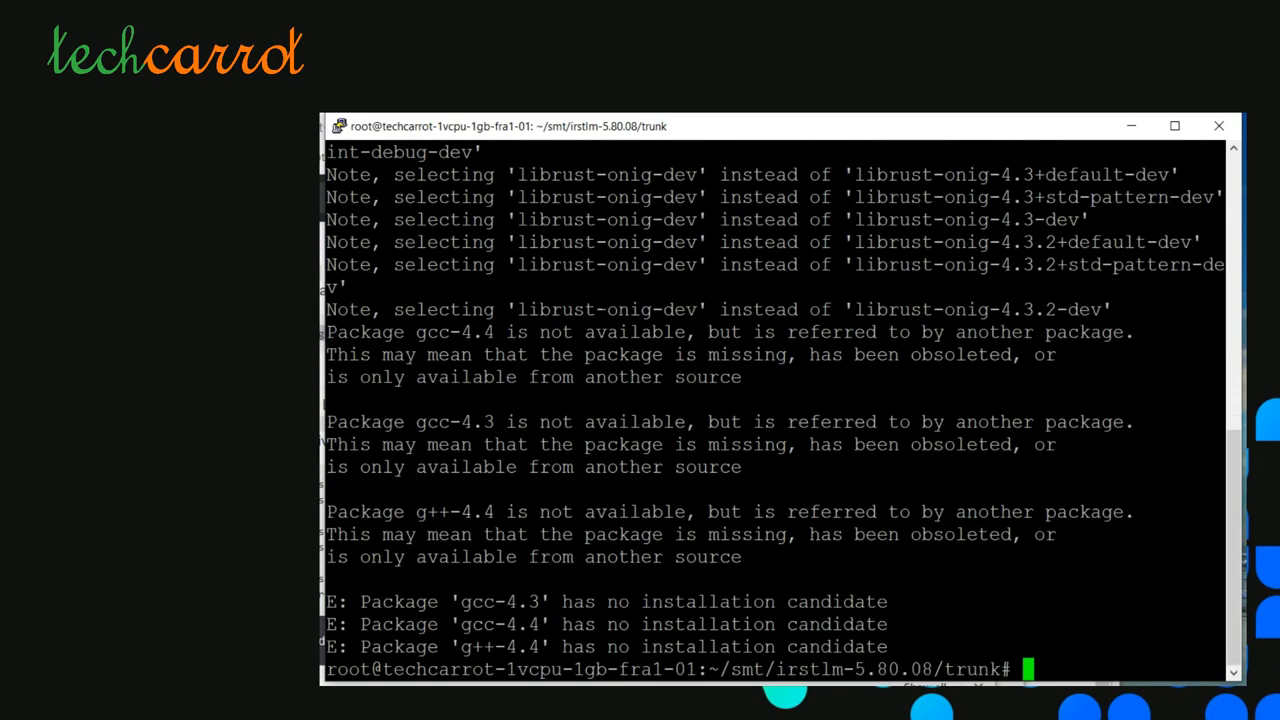
Step: Clear the screen, install gcc-4.8 and g++-4.8, and register gcc-4.8 as the gcc alternative with priority 50
{"action": "type", "text": "clear"}
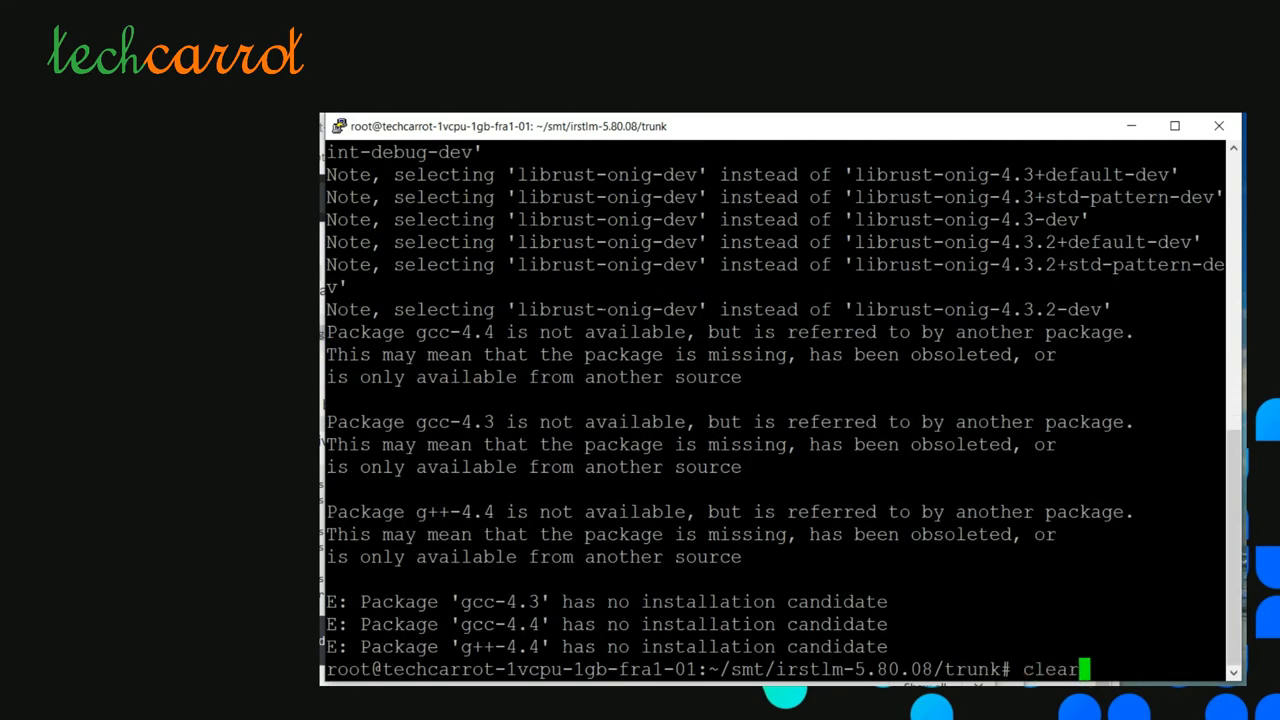
{"action": "key", "text": "Return"}
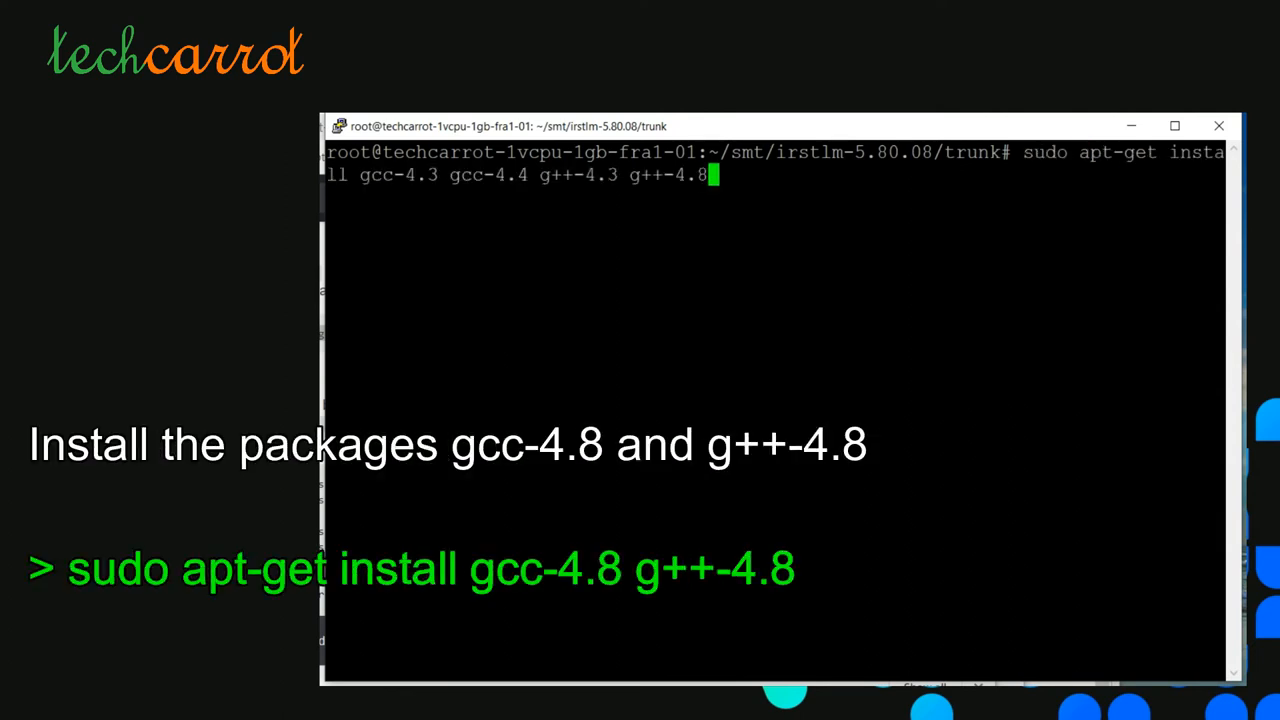
{"action": "key", "text": "Left"}
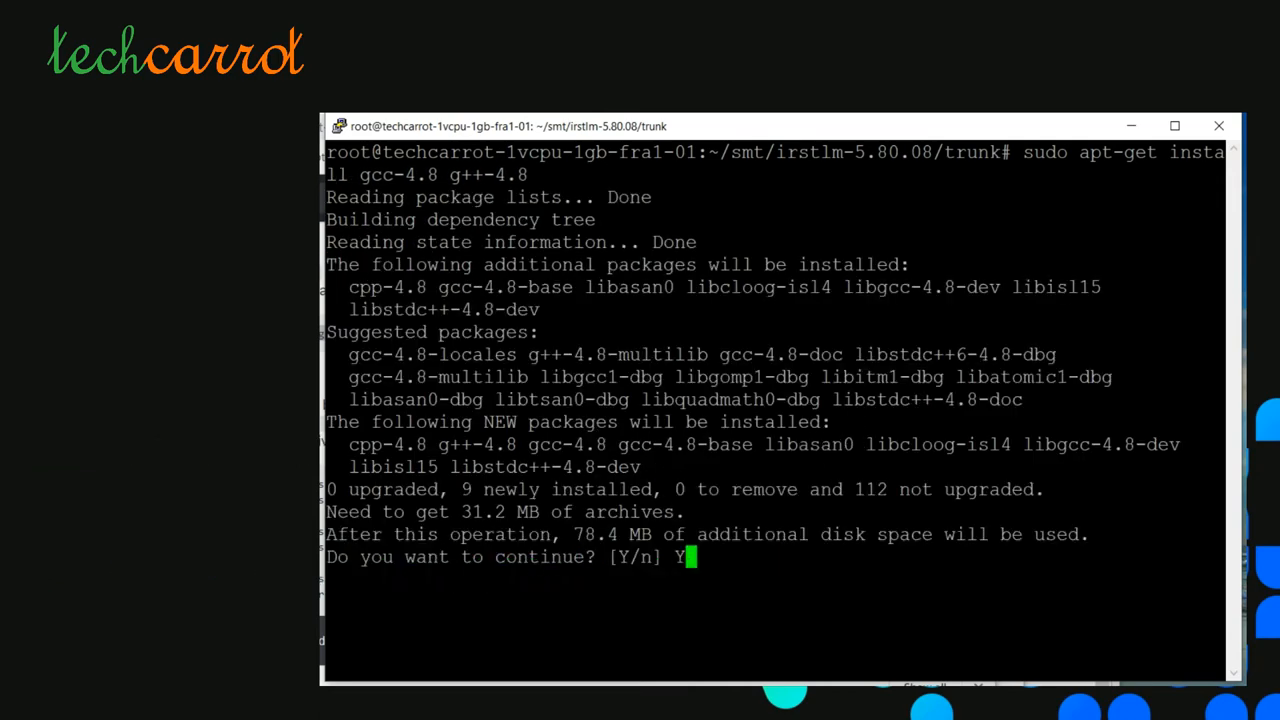
{"action": "key", "text": "Return"}
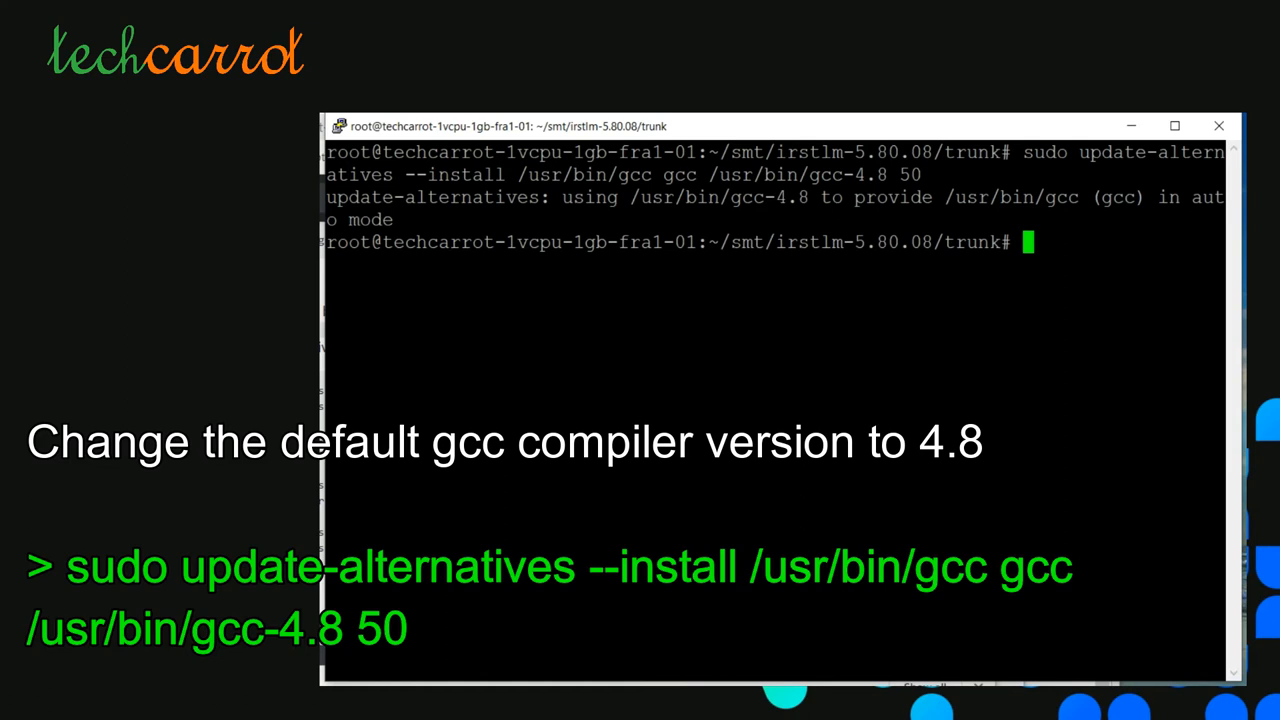
Step: Register gcc-4.8 as the priority-50 gcc alternative, then check the gcc configuration and g++ version
{"action": "type", "text": "sudo update-alternatives --install /usr/bin/gcc gcc /usr/bin/gcc-4.8 50"}
{"action": "type", "text": "sudo update-alternatives --config gcc"}
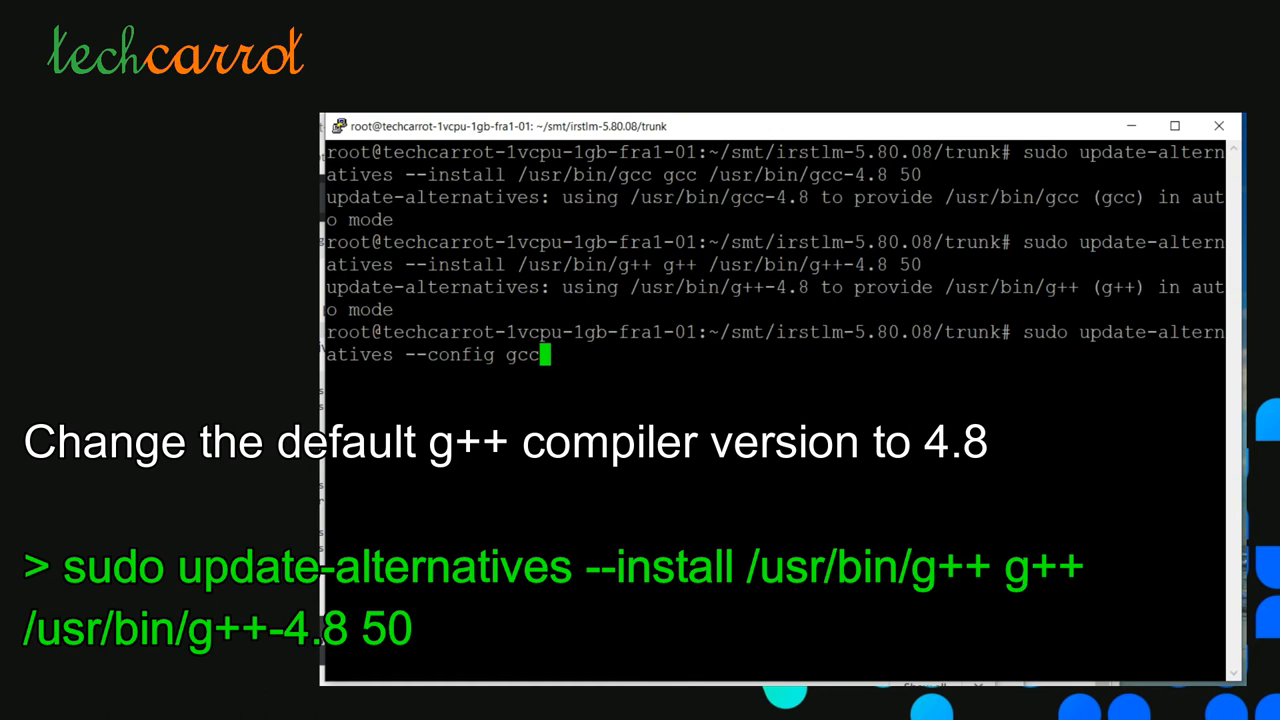
{"action": "key", "text": "Return"}
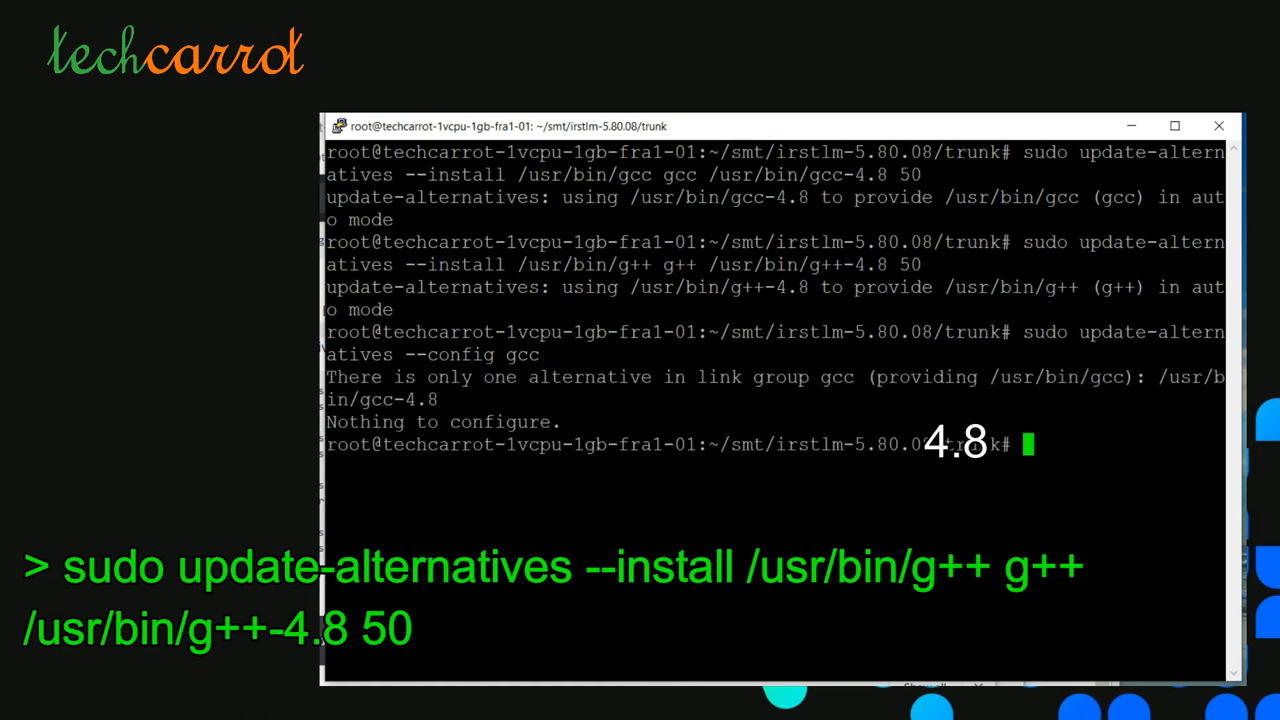
{"action": "type", "text": "sudo update-alternatives --config gcc"}
{"action": "type", "text": "gcc -v"}
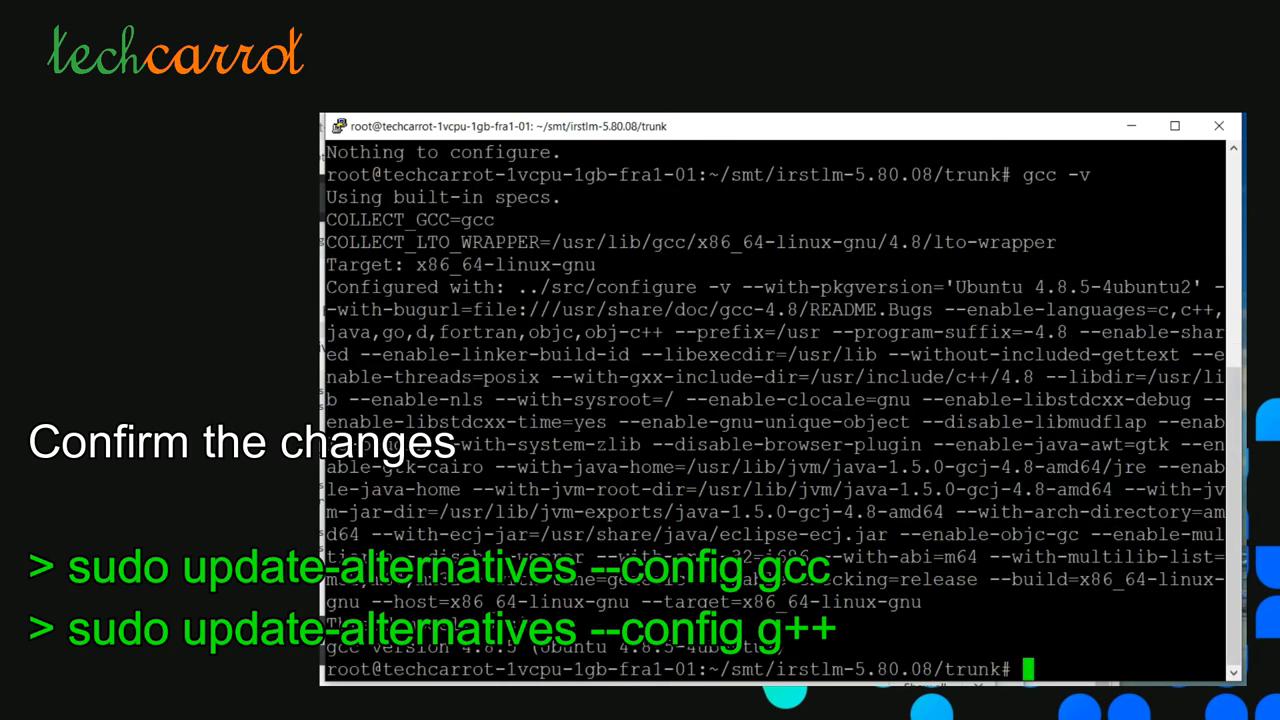
{"action": "type", "text": "g++ -"}
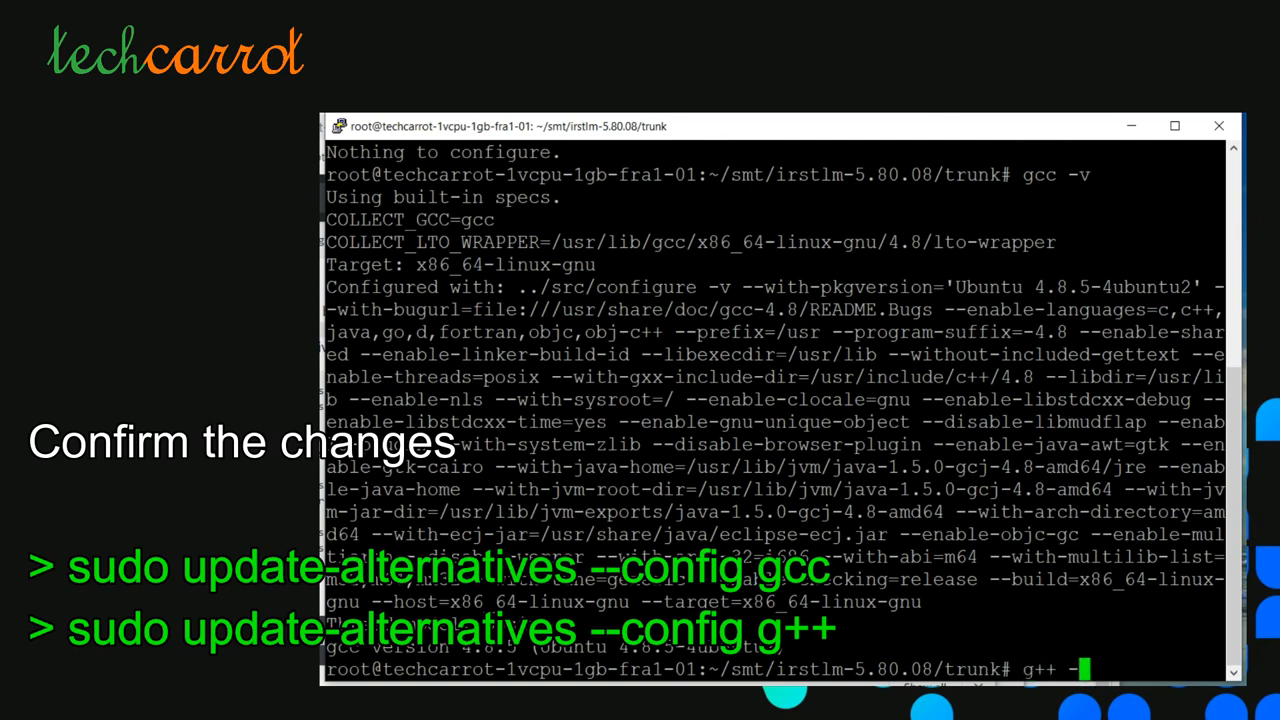
{"action": "key", "text": "Return"}
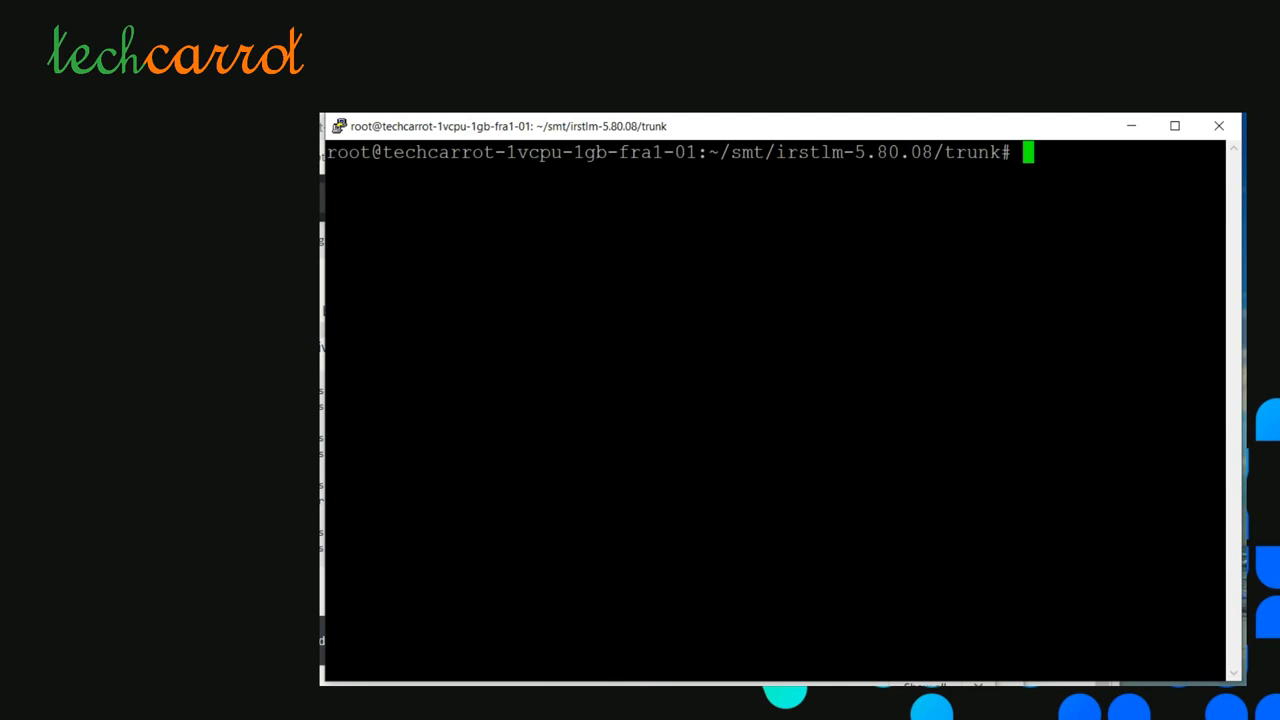
Step: Run make install in trunk and follow the build output until it finishes
{"action": "type", "text": "make ins"}
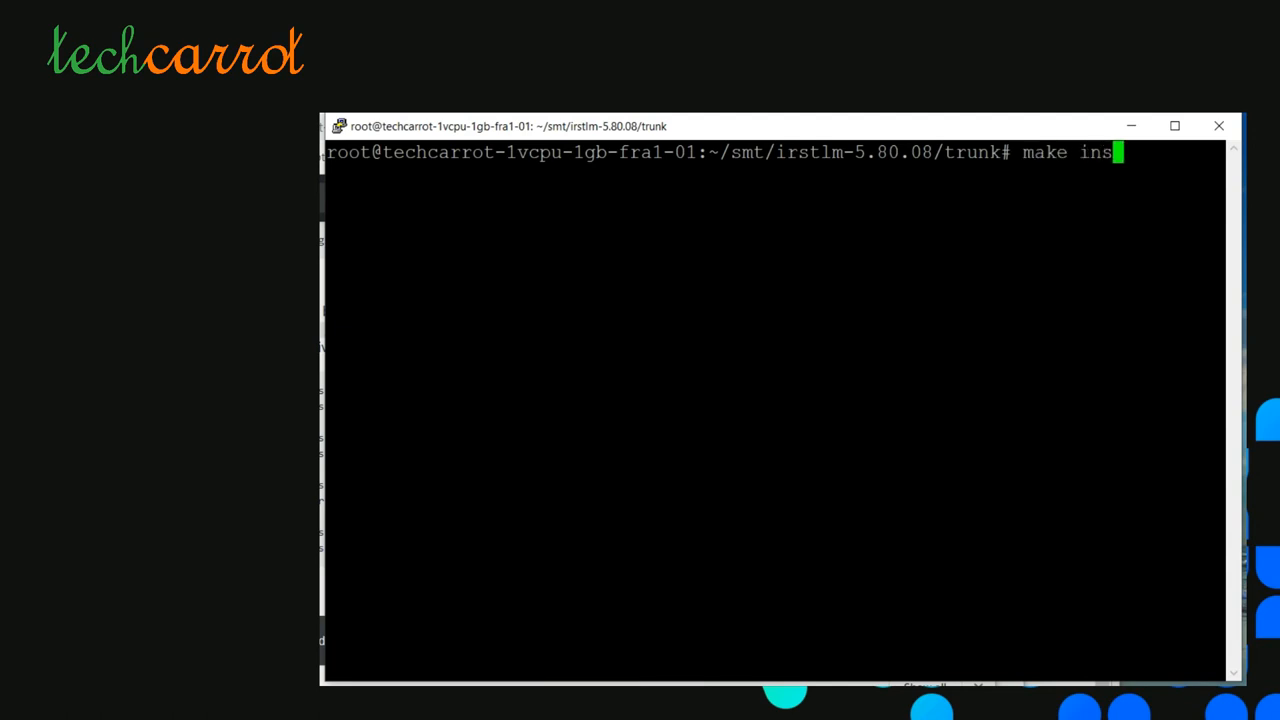
{"action": "key", "text": "Return"}
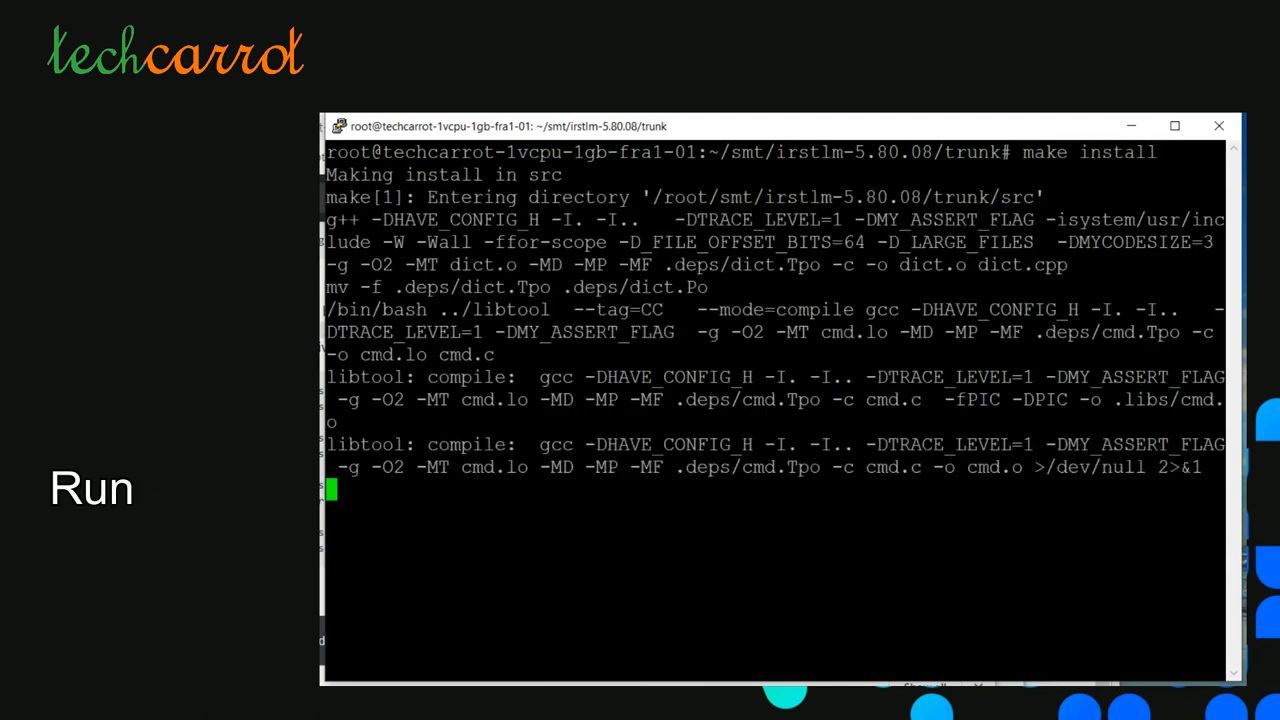
{"action": "scroll", "scroll_direction": "down", "scroll_amount": 3}
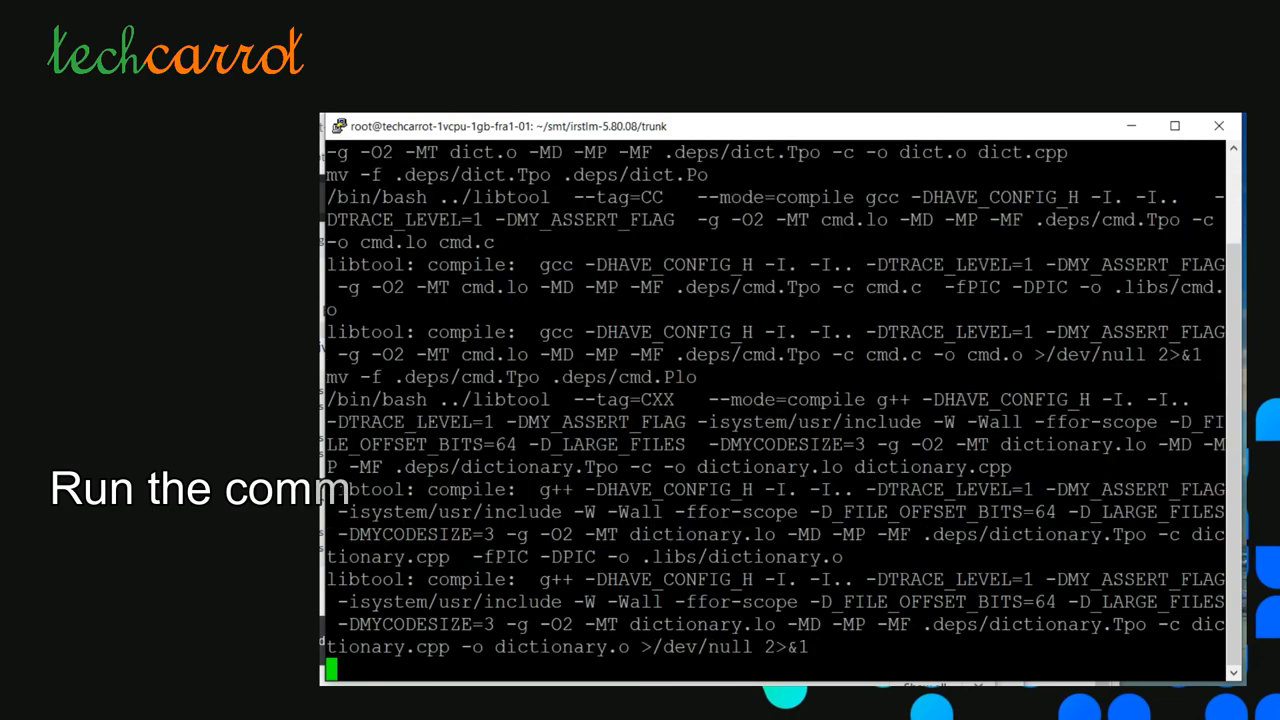
{"action": "scroll", "scroll_direction": "down", "scroll_amount": 3}
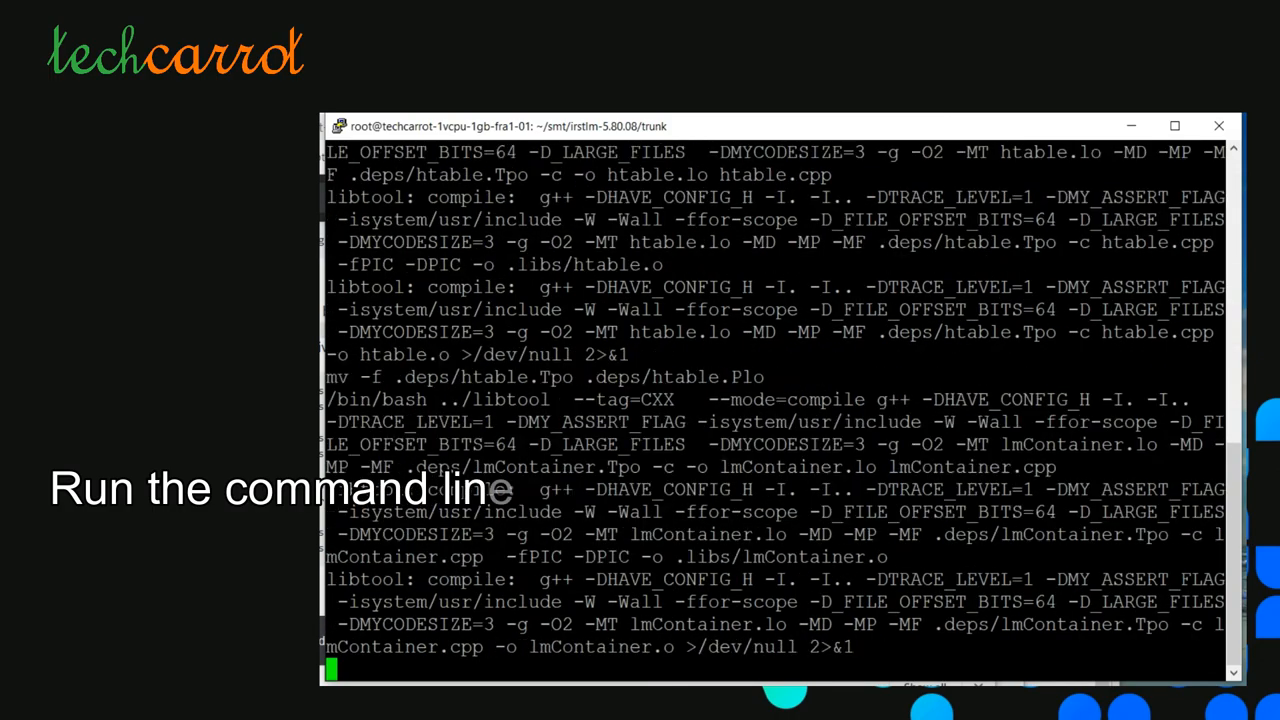
{"action": "scroll", "scroll_direction": "down", "scroll_amount": 3}
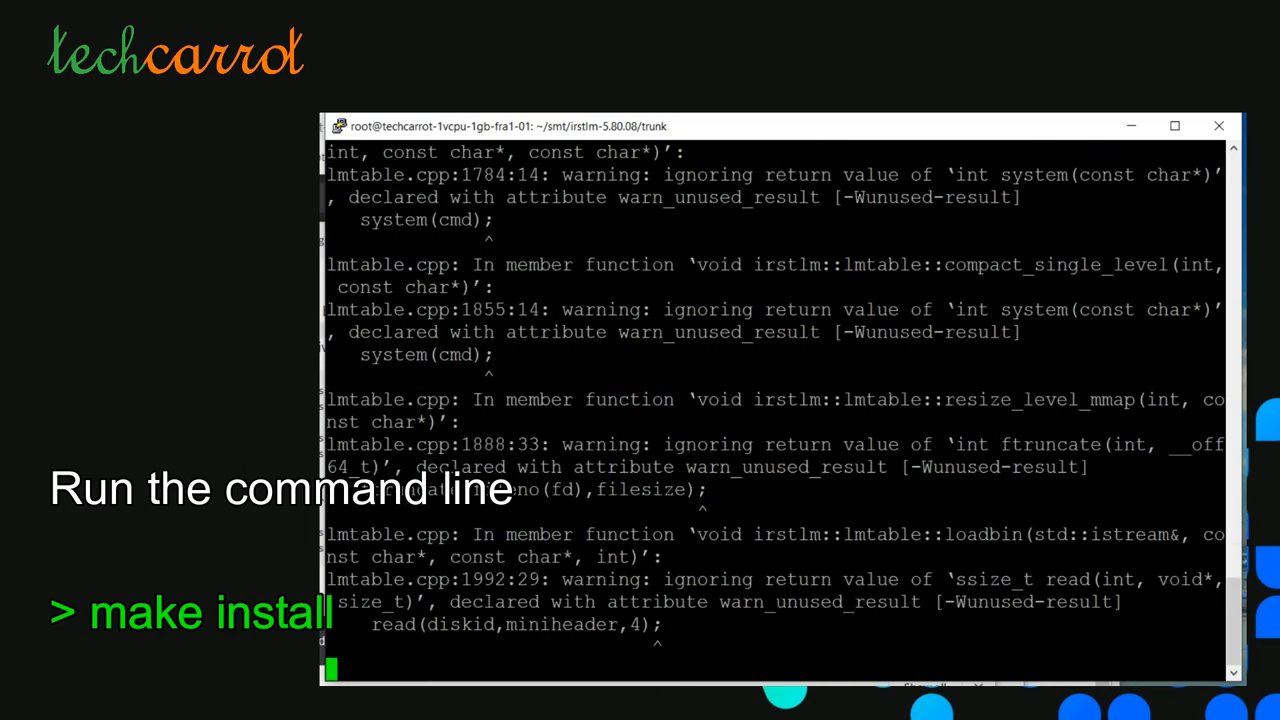
{"action": "scroll", "scroll_direction": "down", "scroll_amount": 3}
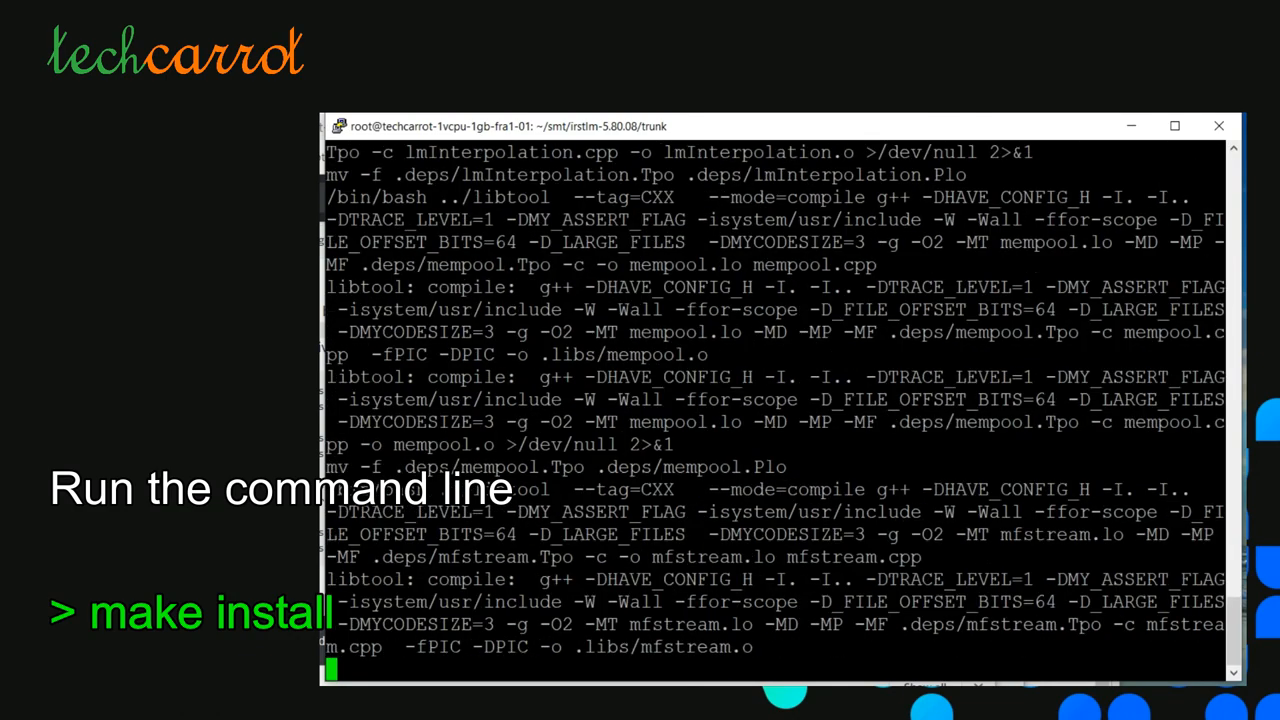
{"action": "scroll", "scroll_direction": "down", "scroll_amount": 3}
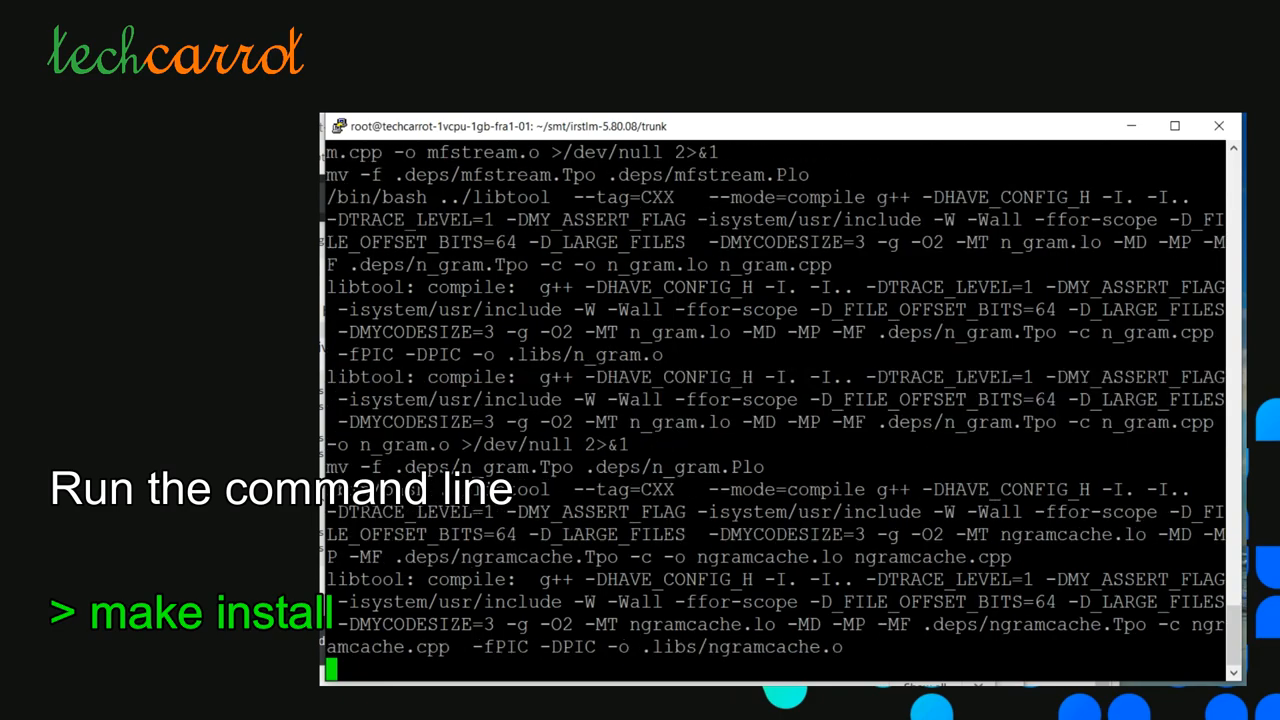
{"action": "scroll", "scroll_direction": "down", "scroll_amount": 3}
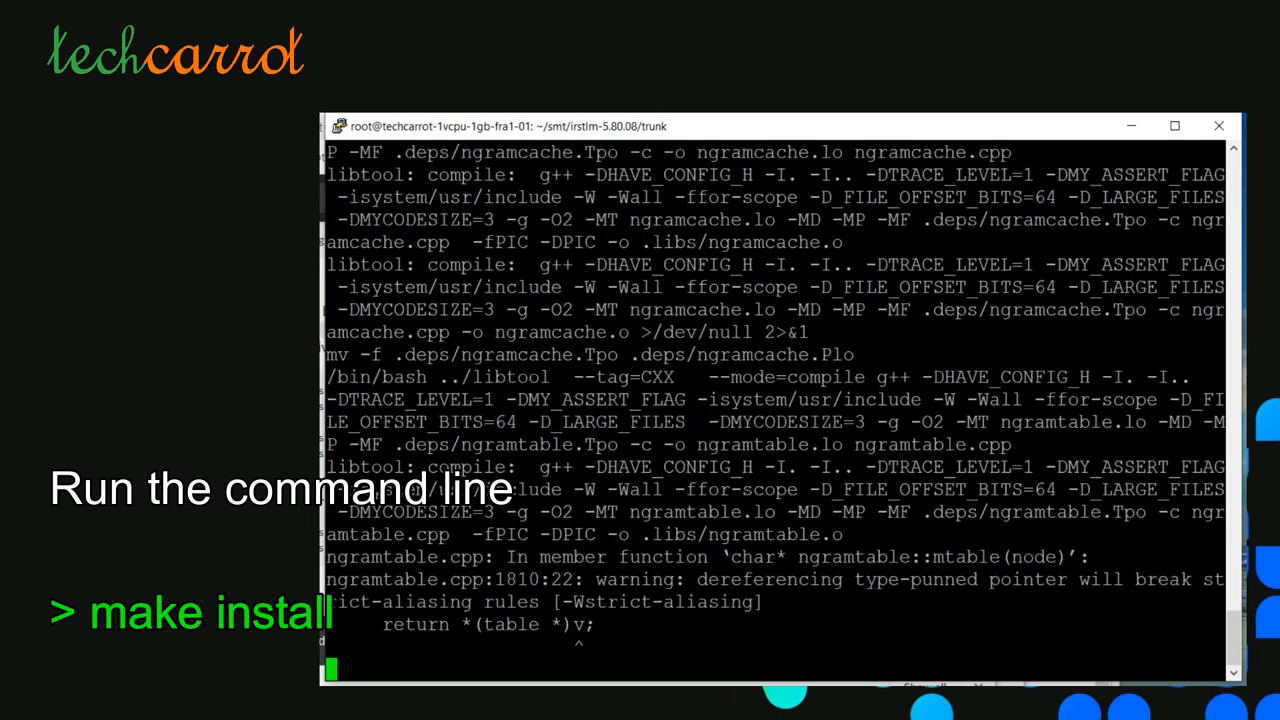
{"action": "scroll", "scroll_direction": "down", "scroll_amount": 3}
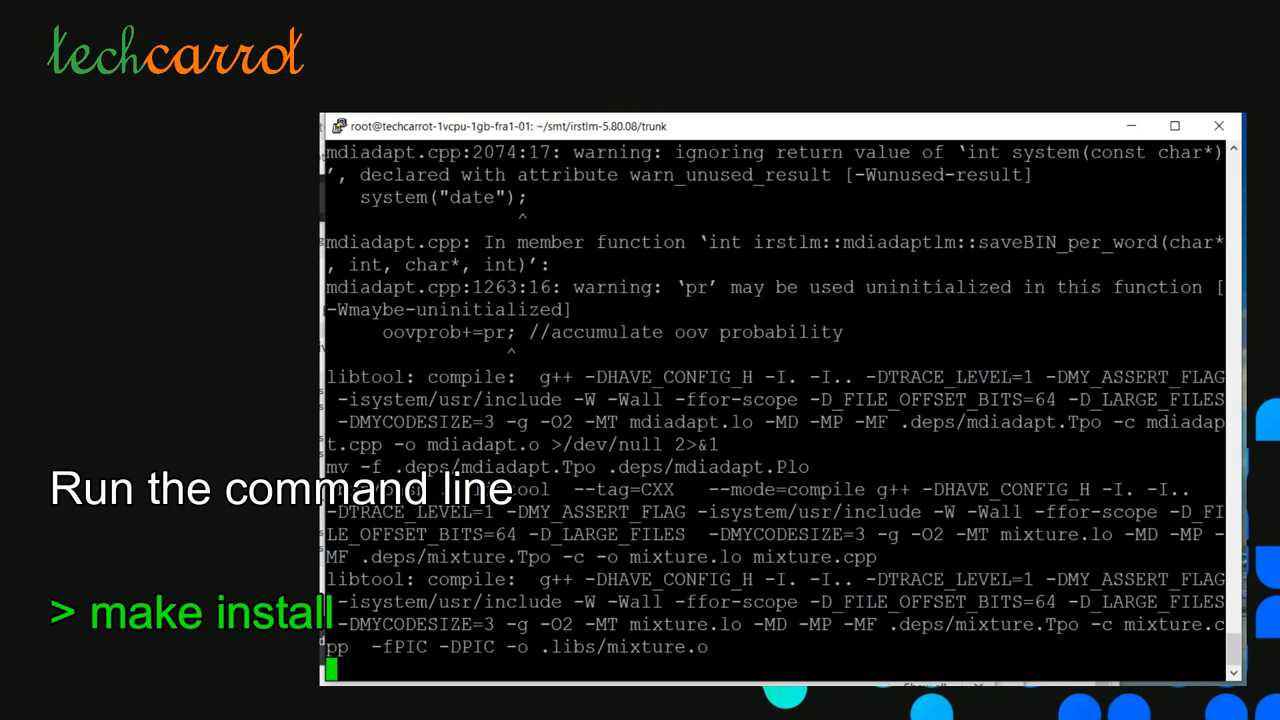
{"action": "scroll", "scroll_direction": "down", "scroll_amount": 3}
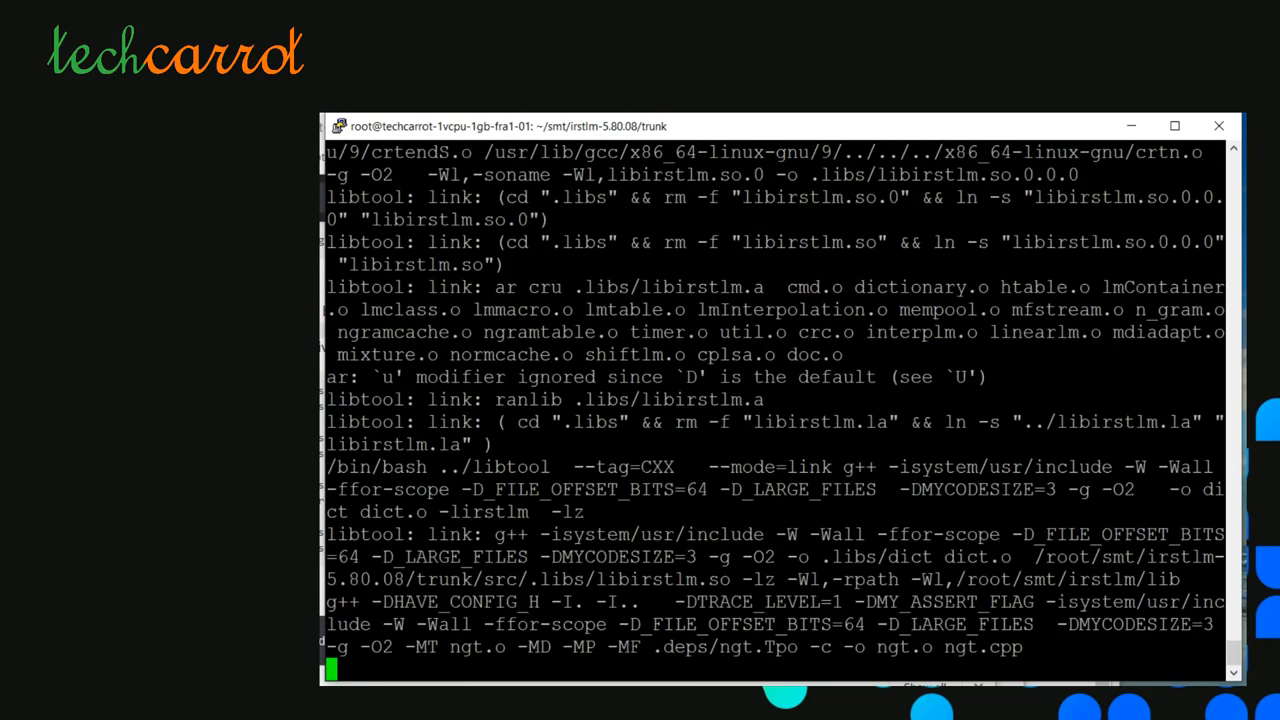
{"action": "scroll", "scroll_direction": "down", "scroll_amount": 3}
{"action": "type", "text": "cd"}
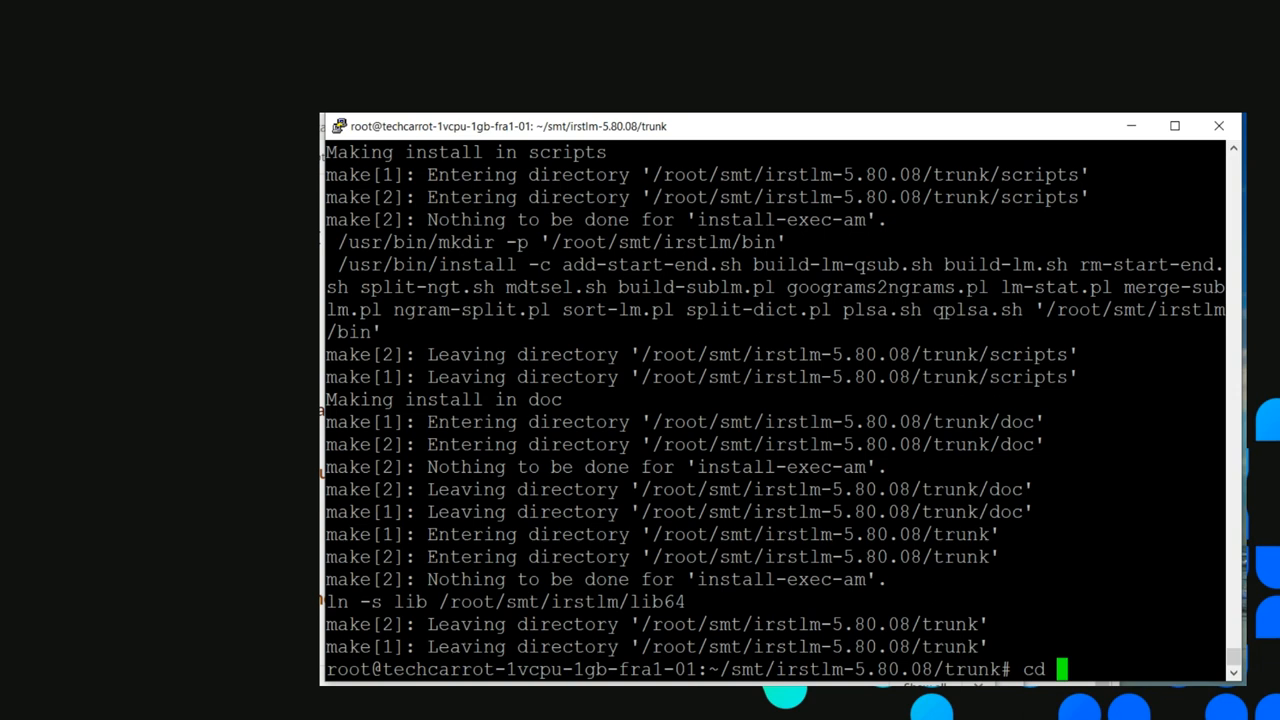
Step: Move up two levels into ~/smt/irstlm, then into its bin folder
{"action": "key", "text": "Return"}
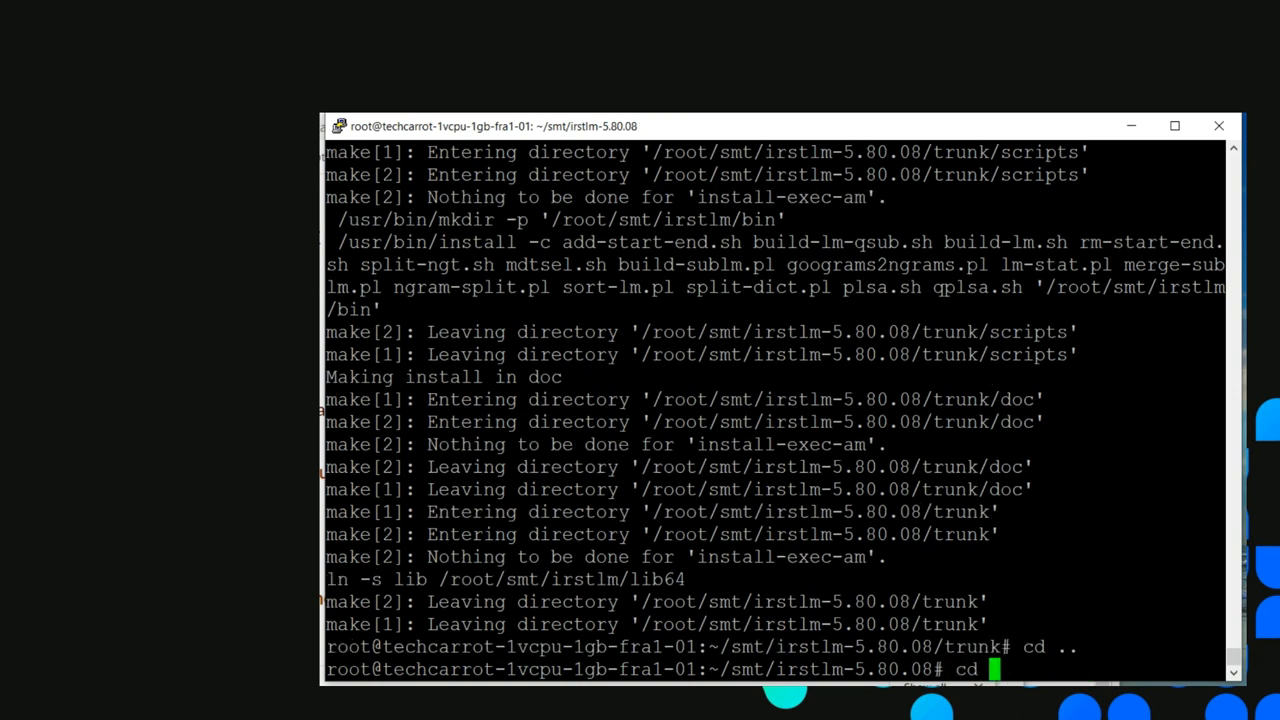
{"action": "key", "text": "Return"}
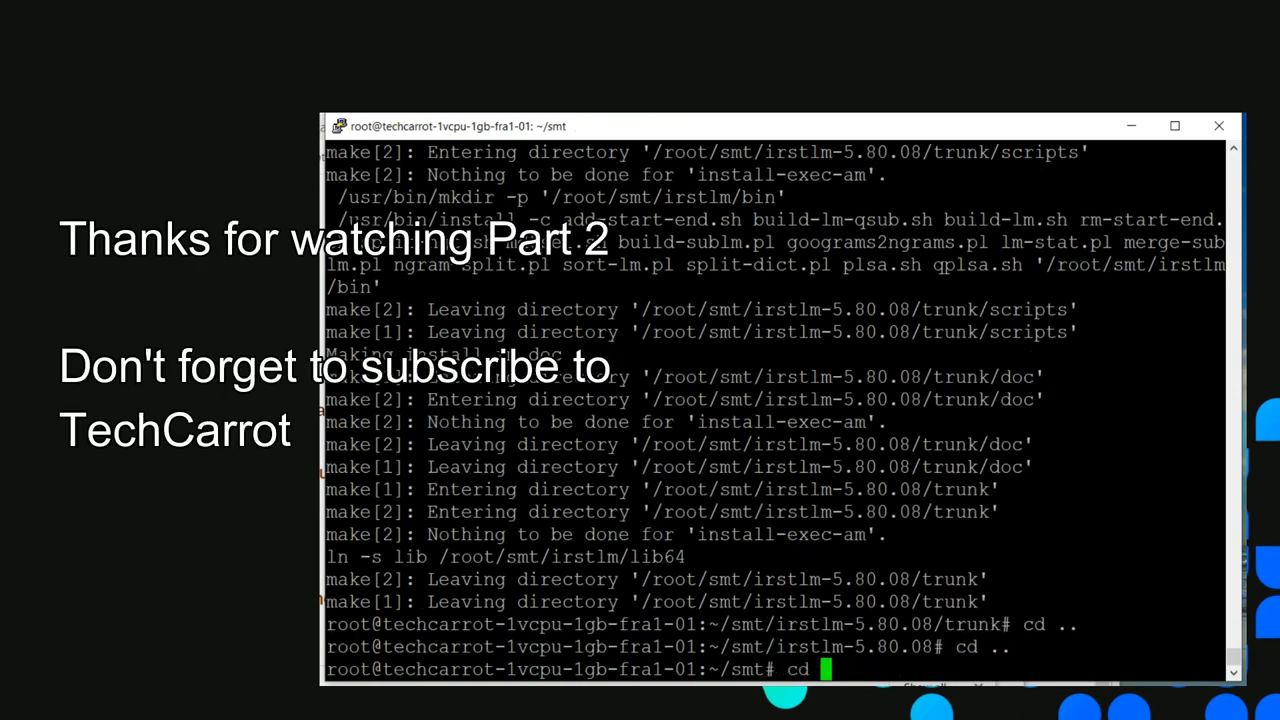
{"action": "type", "text": "irstlm"}
{"action": "type", "text": "ls"}
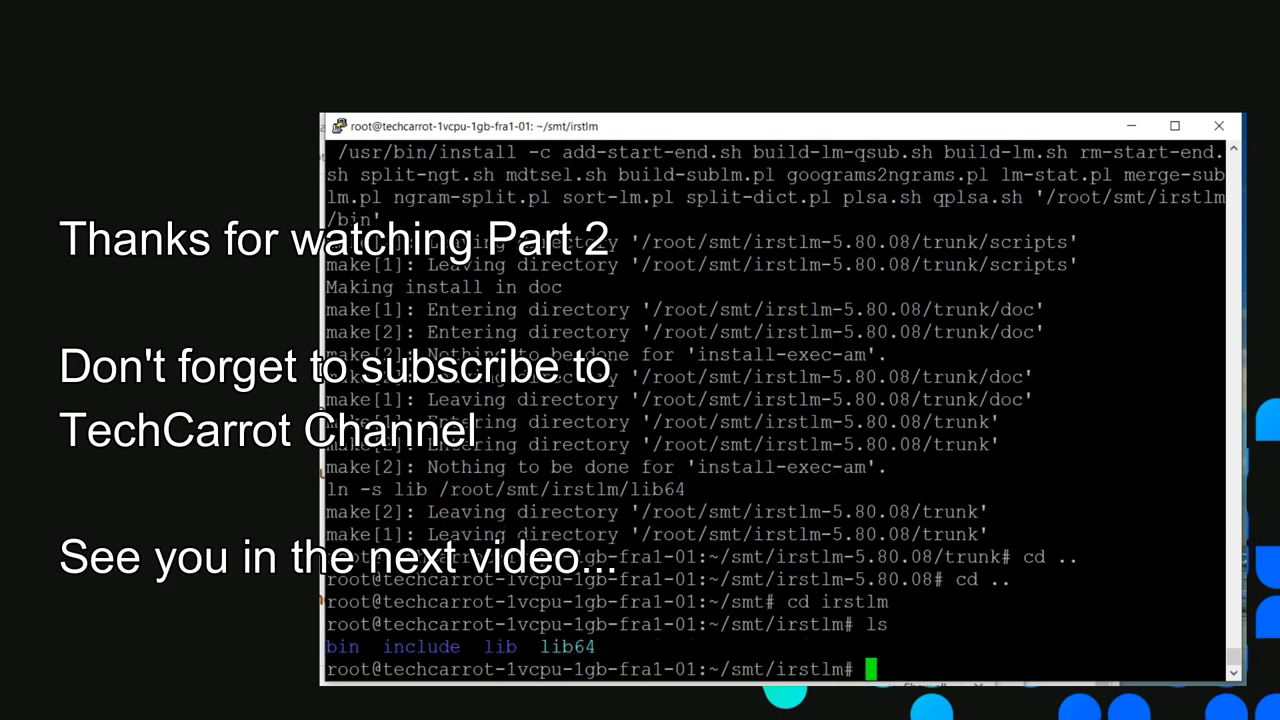
{"action": "type", "text": "cd bin"}
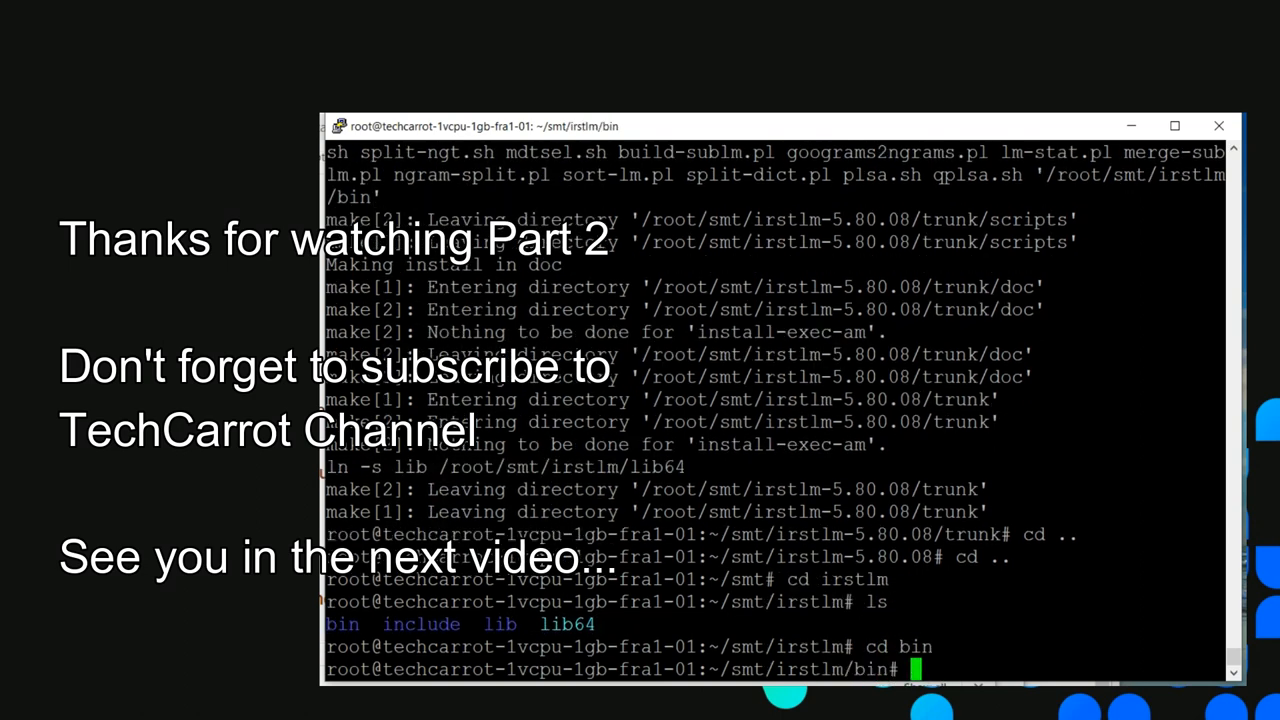